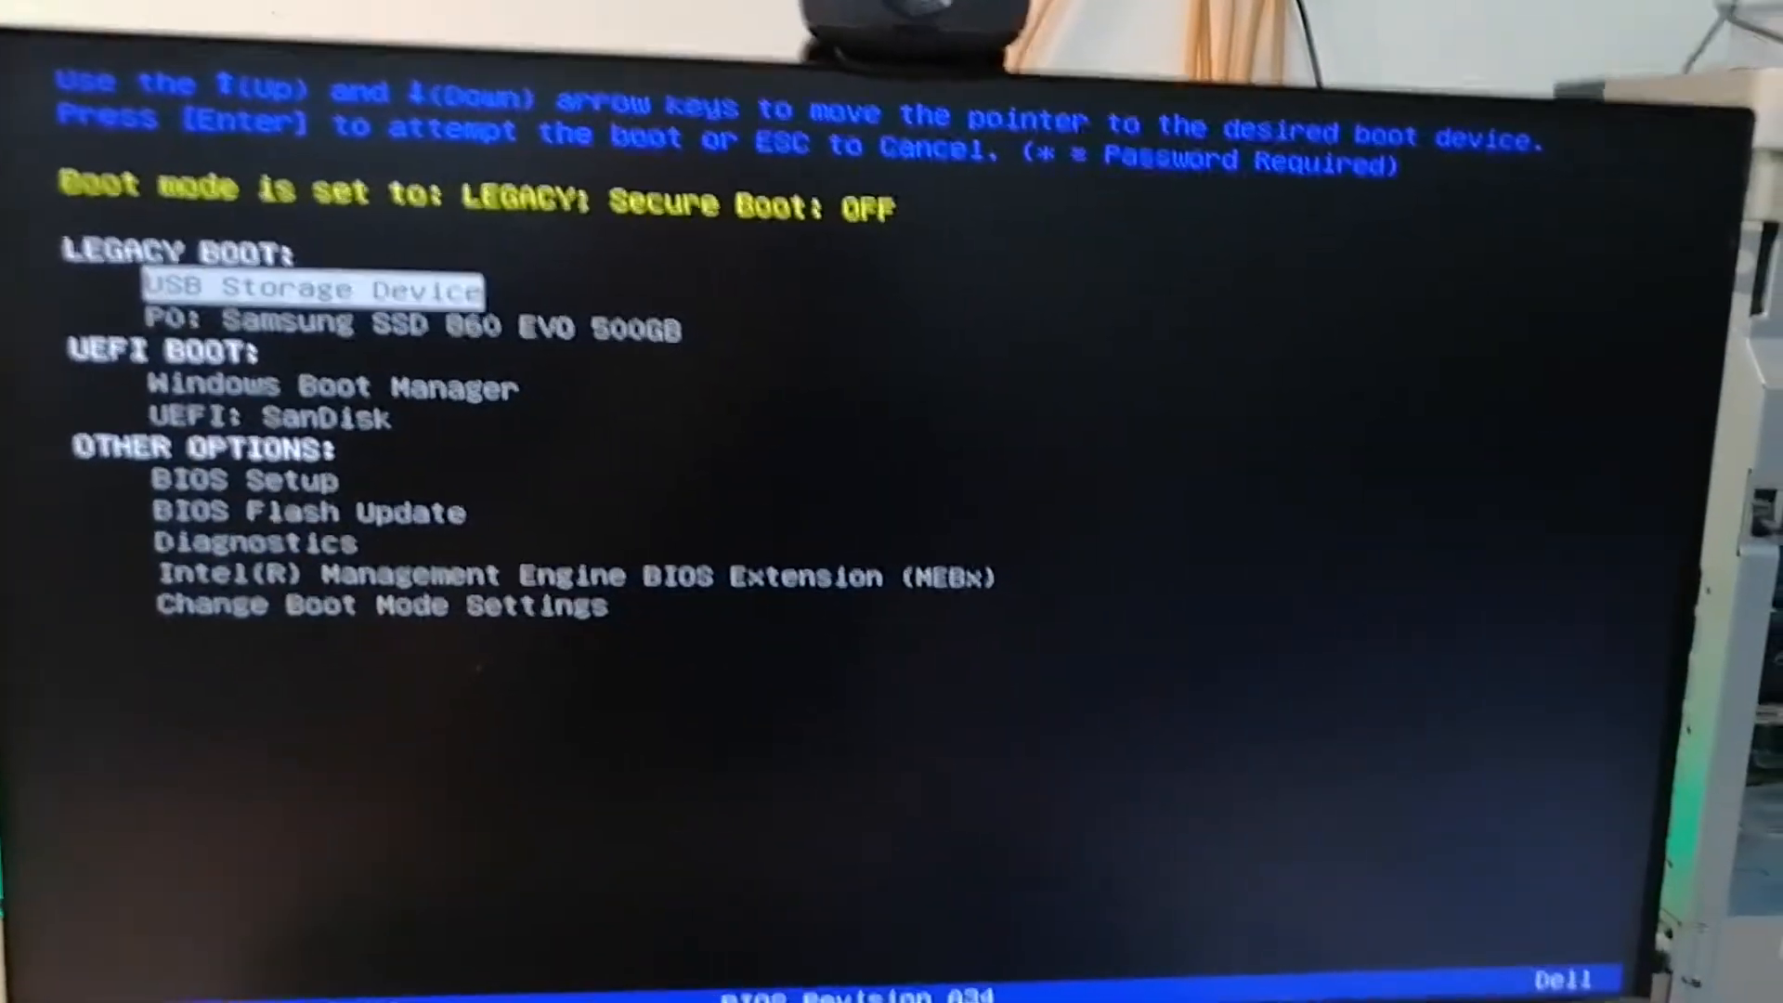
# Select BIOS Setup under Other Options in the F12 one-time boot menu
pyautogui.press('down')
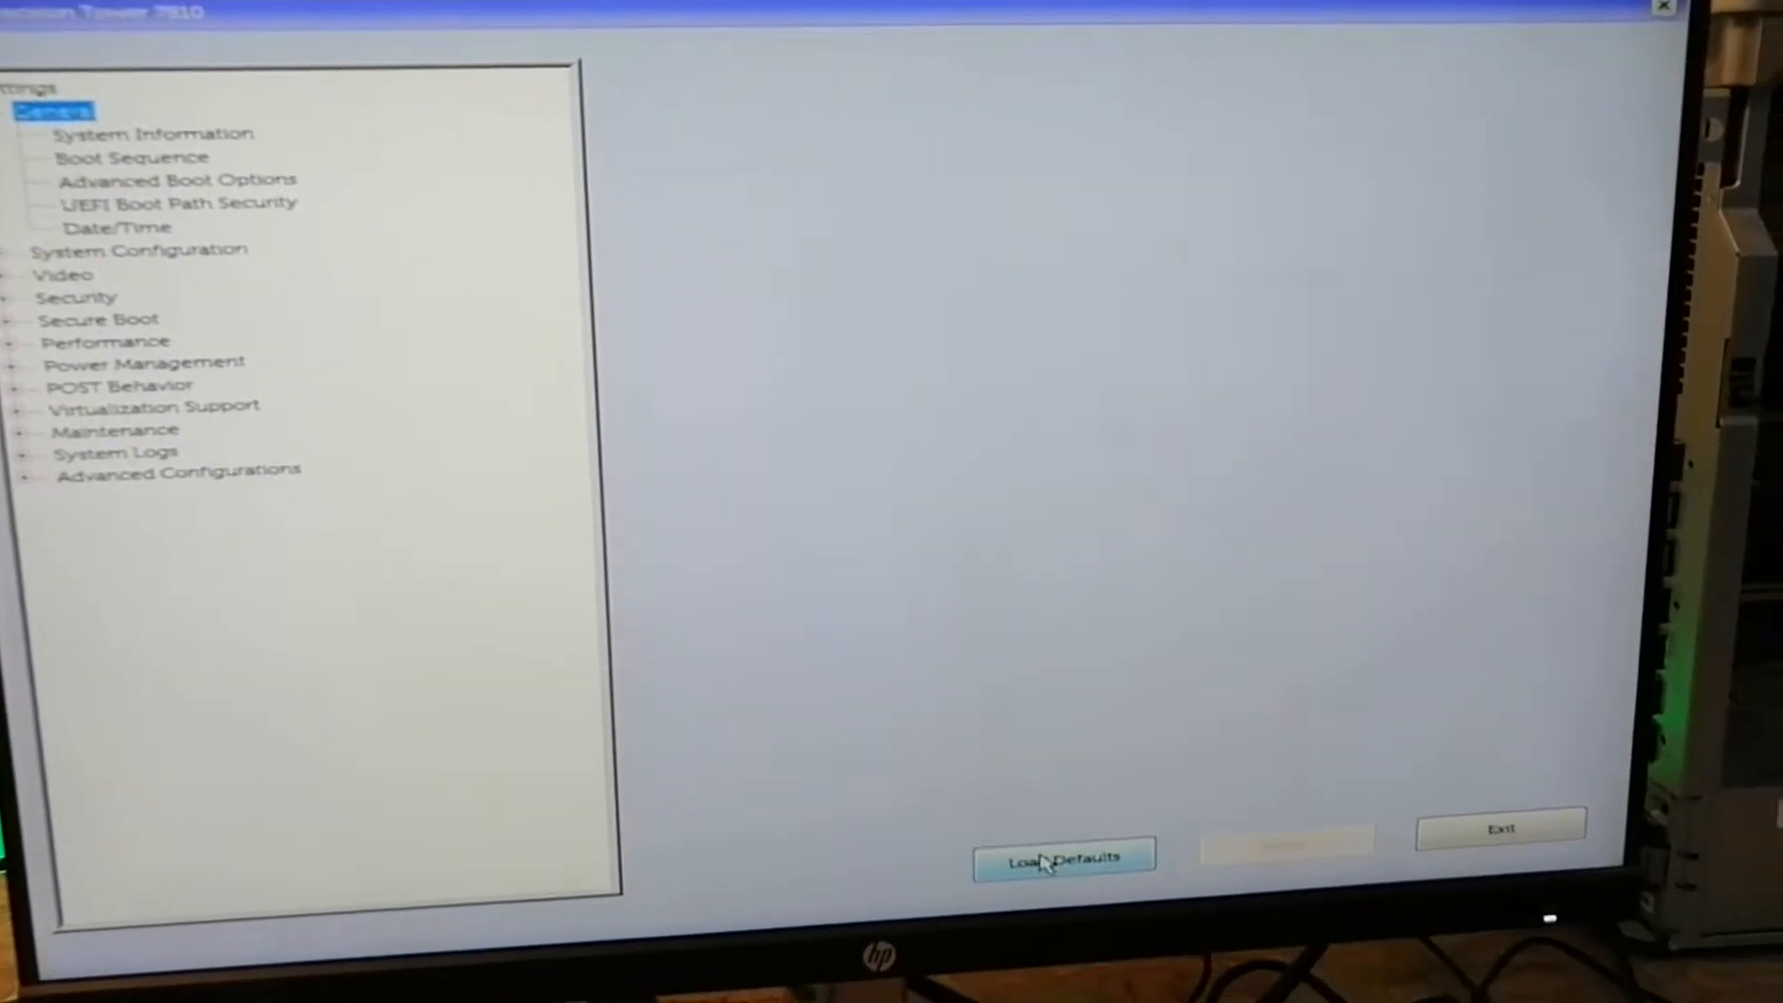
# Load the BIOS system defaults and confirm the warning with OK
pyautogui.click(1063, 855)
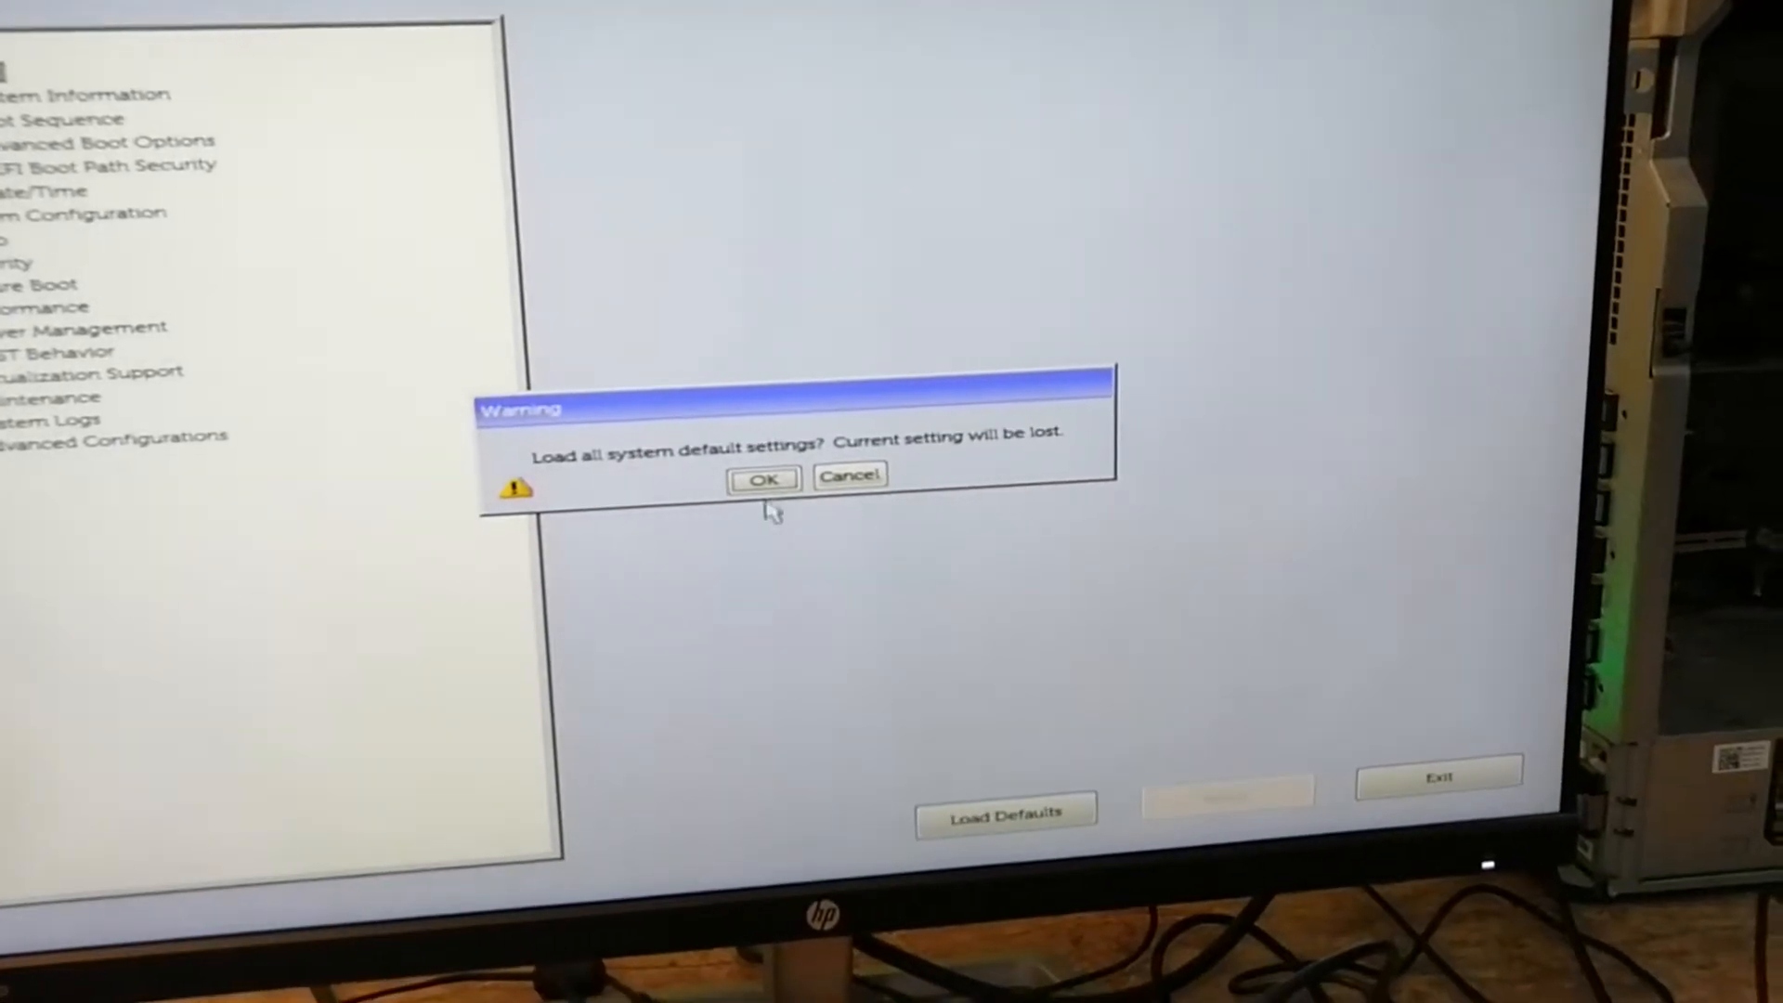
pyautogui.click(763, 477)
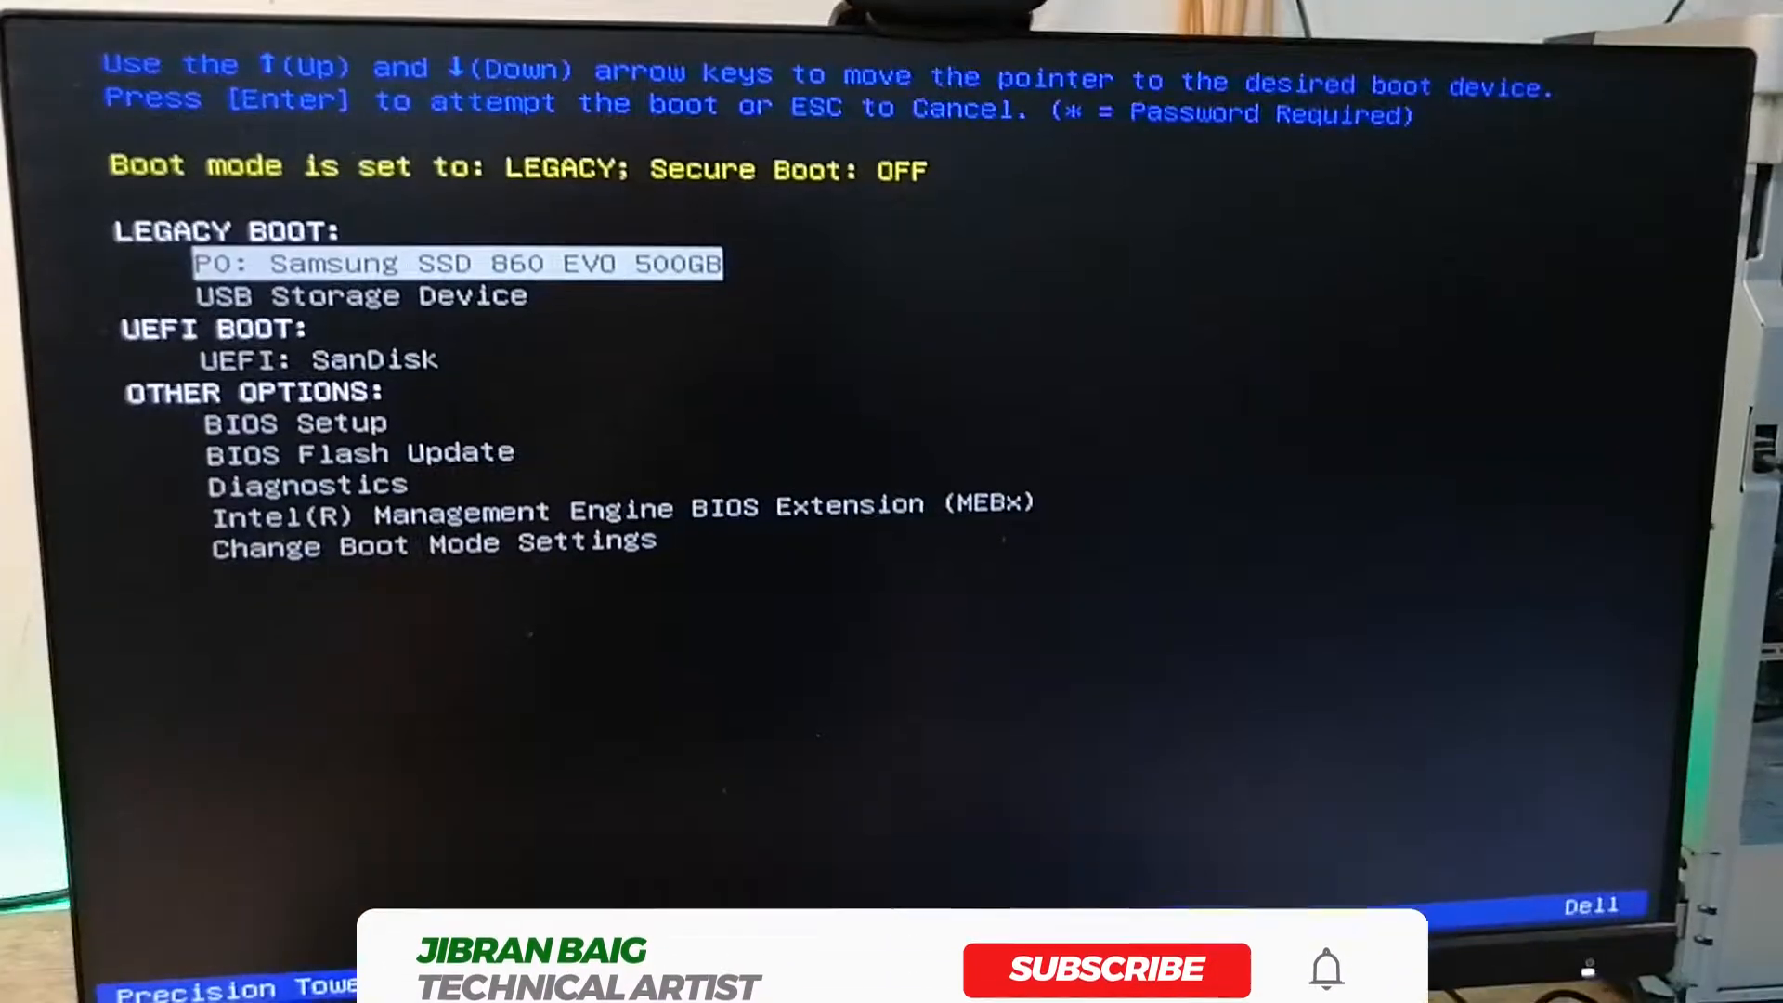
# Choose BIOS Setup from the F12 boot menu to reopen the settings screen
pyautogui.press('Down')
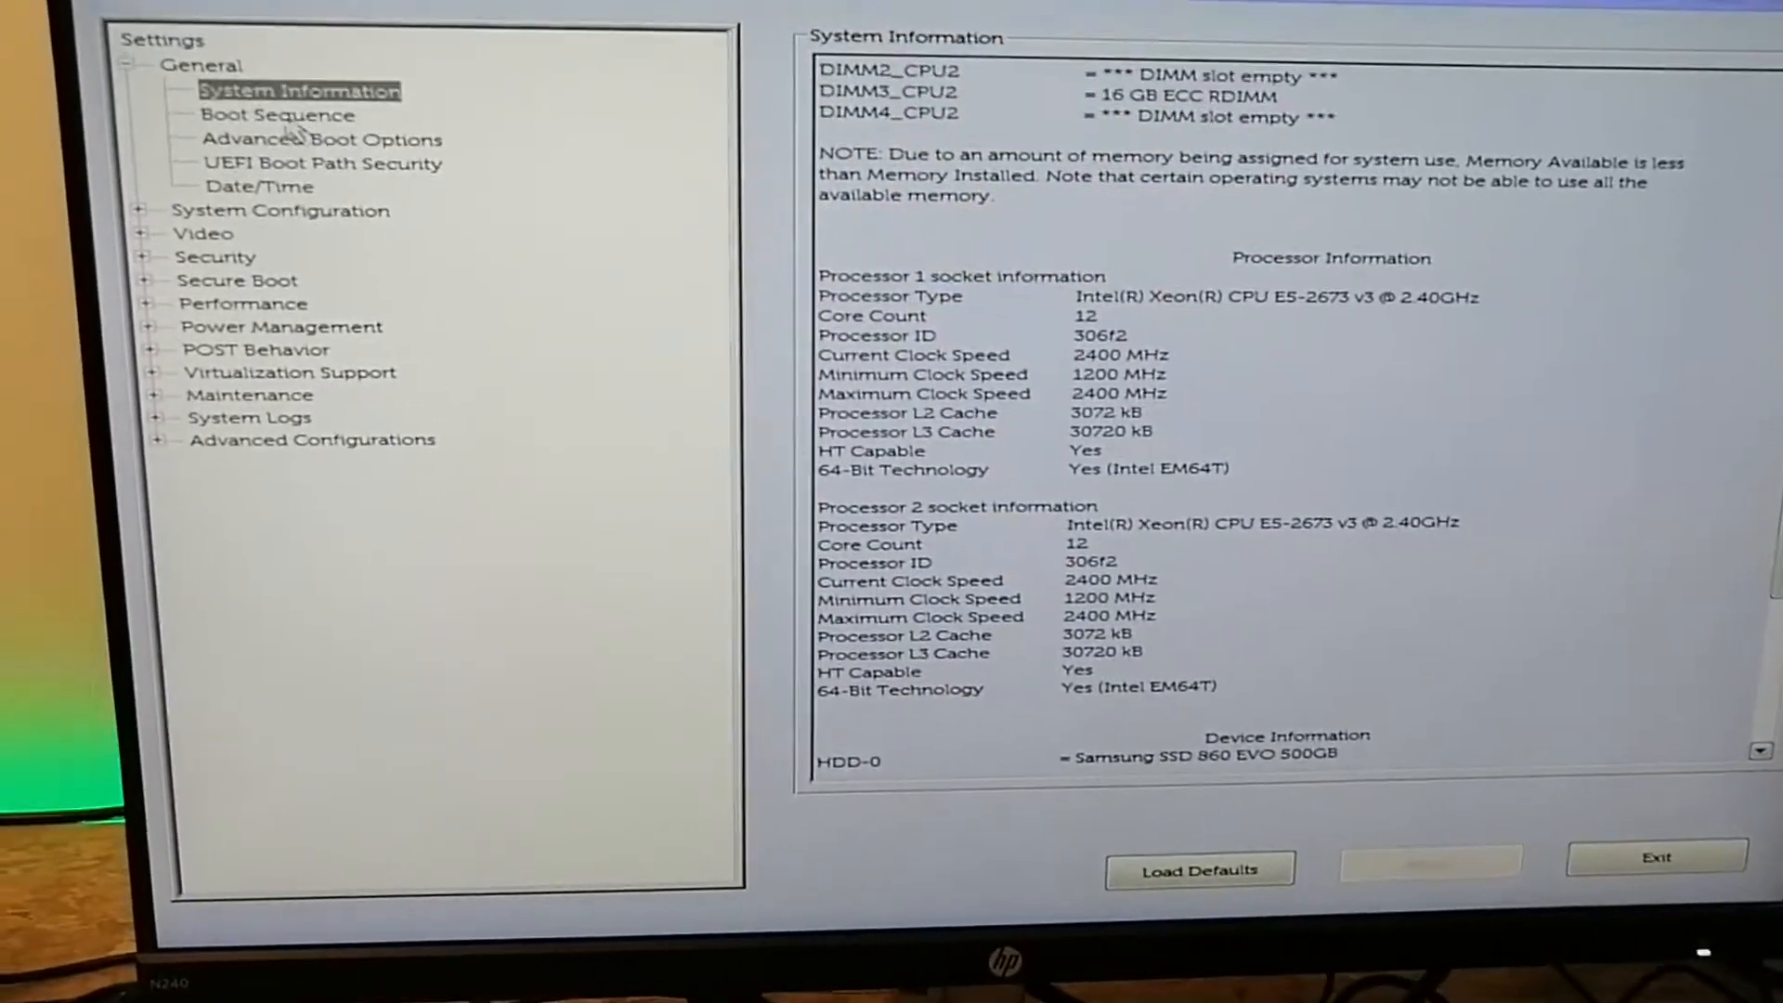
# Open Advanced Boot Options to confirm Enable Legacy Option ROMs is ticked
pyautogui.click(277, 115)
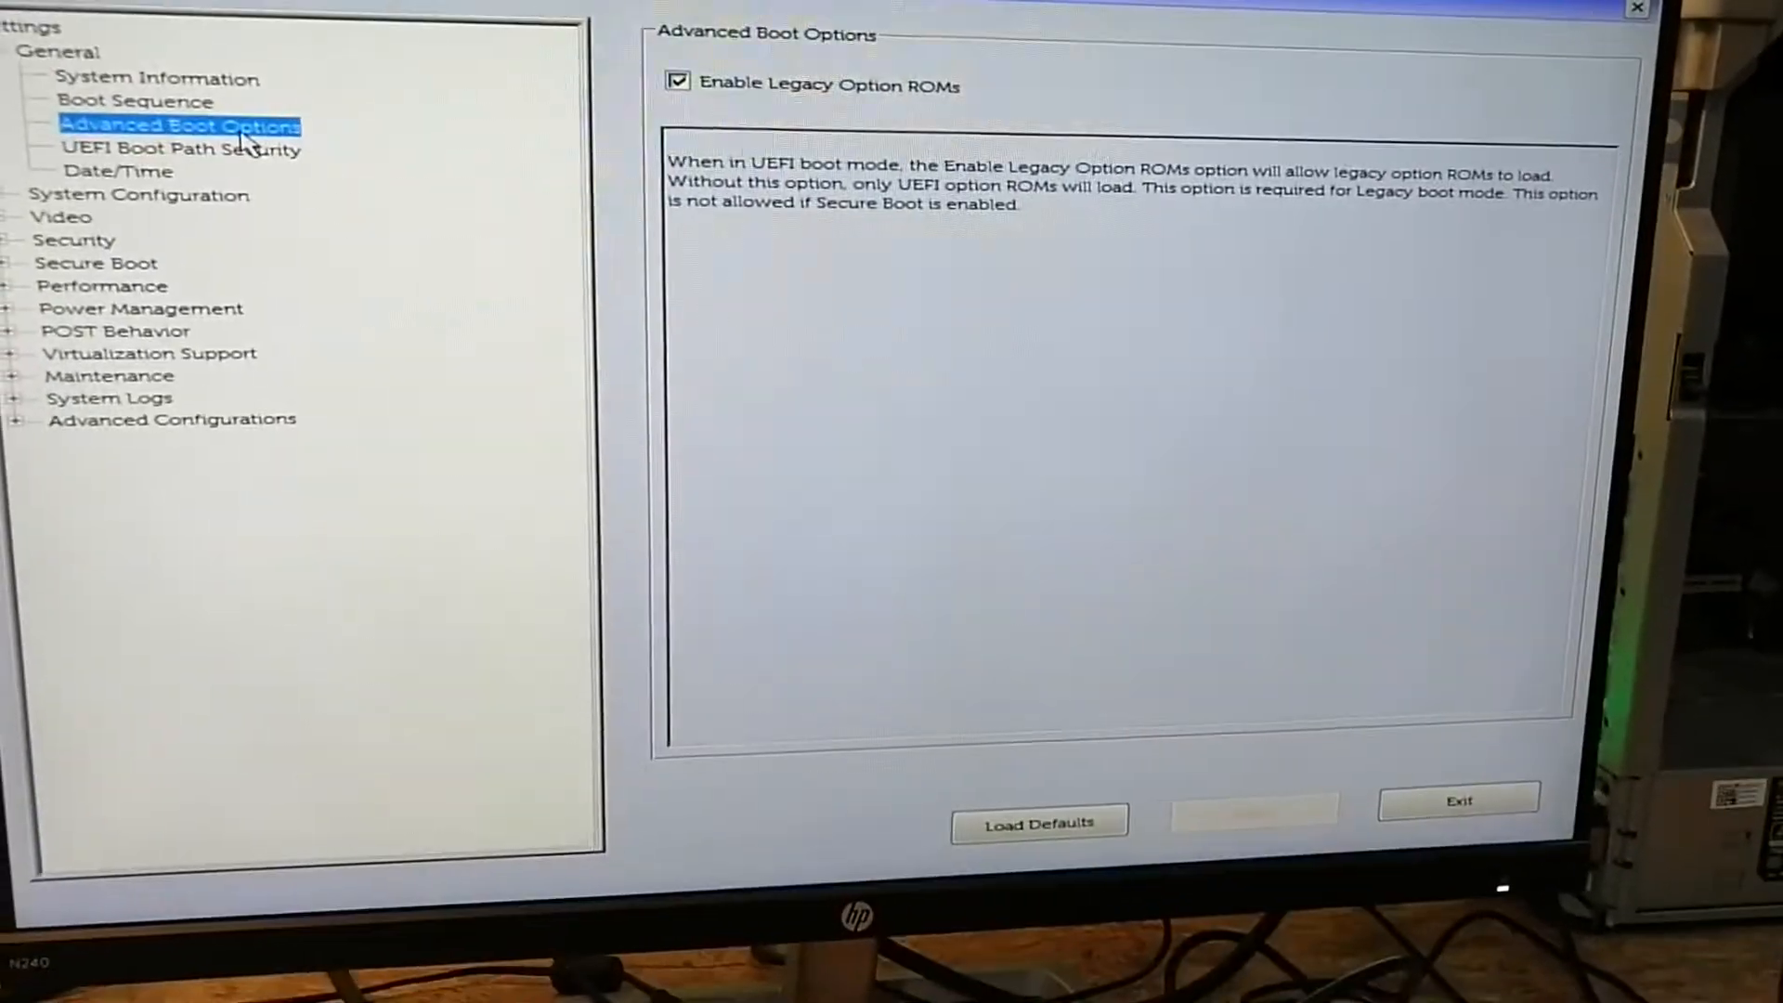
# Review System Configuration pages: serial port, audio and Memory Map IO above 4GB
pyautogui.click(178, 156)
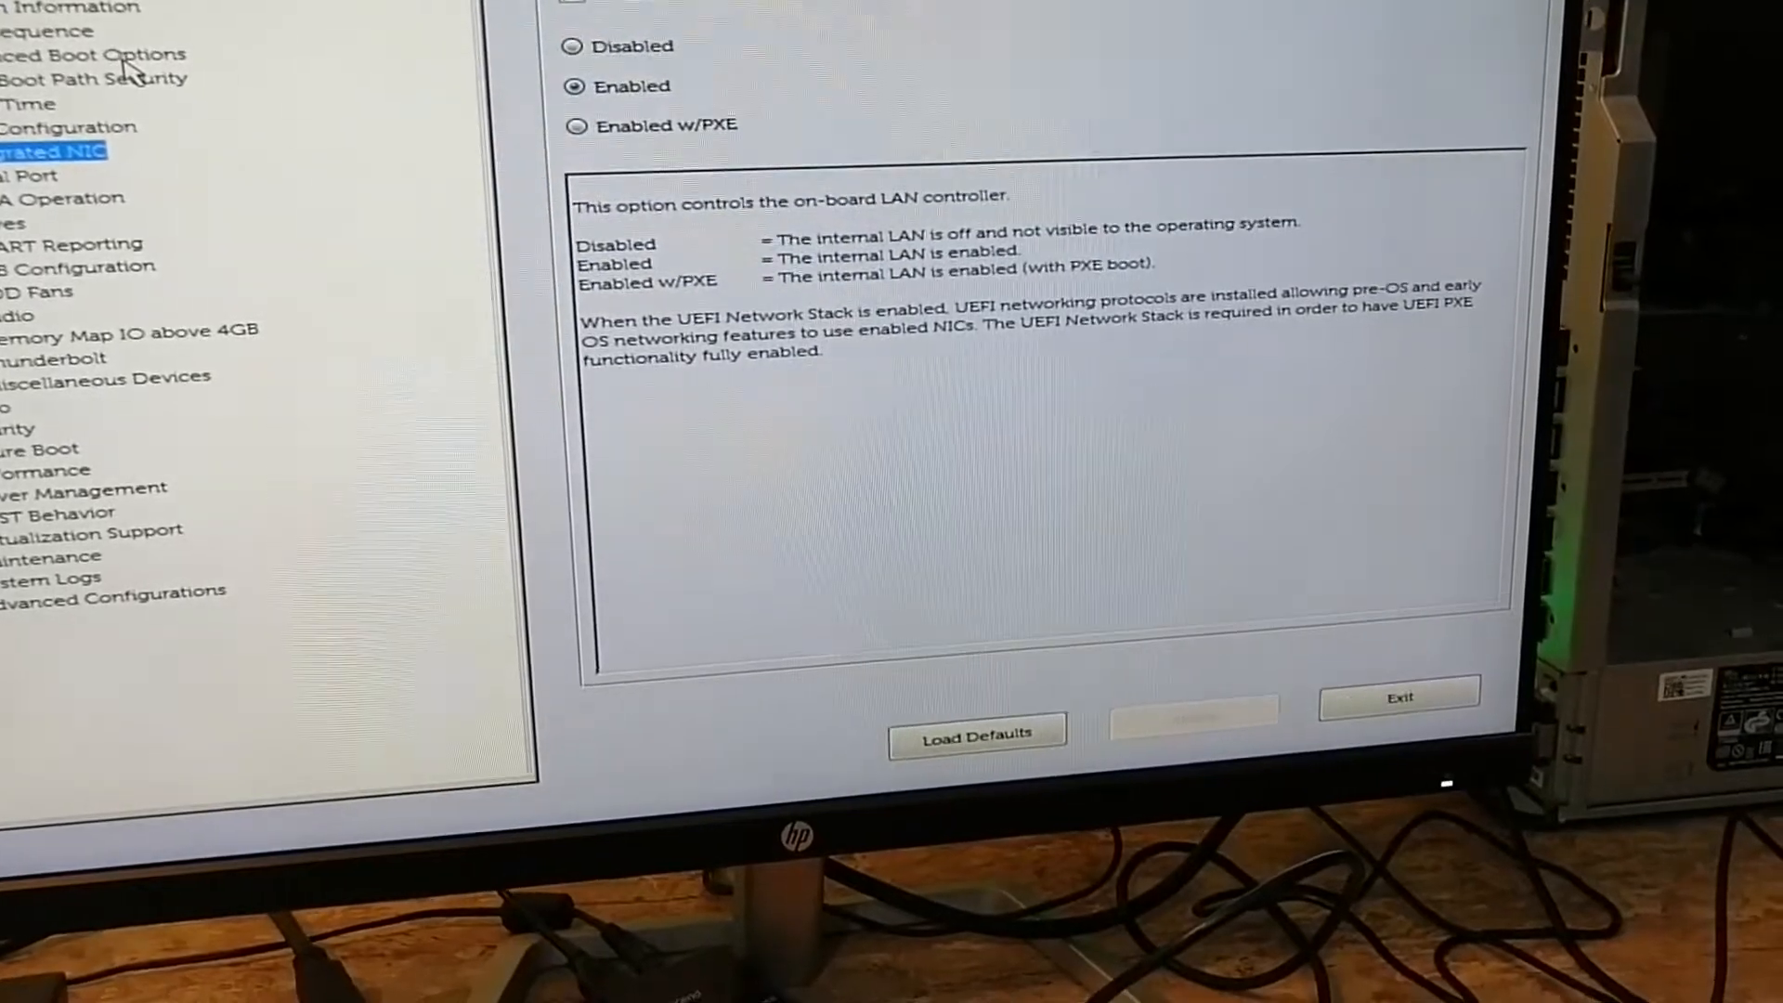
pyautogui.click(35, 167)
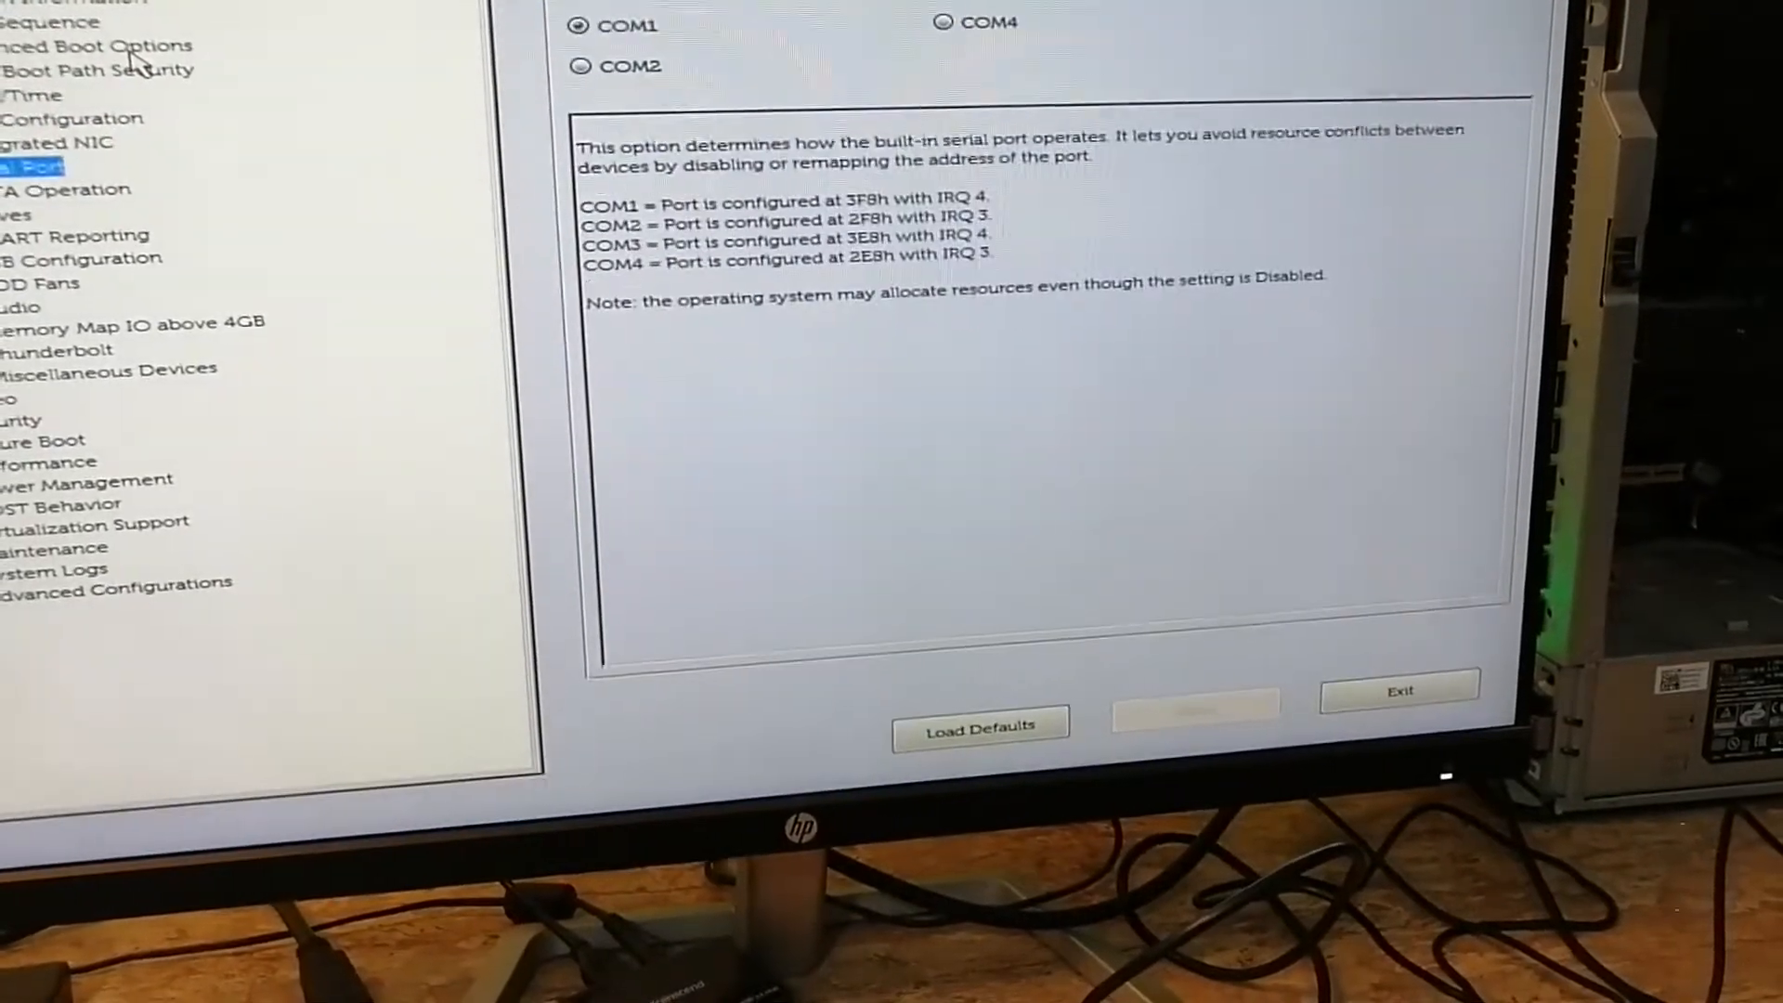
pyautogui.click(17, 213)
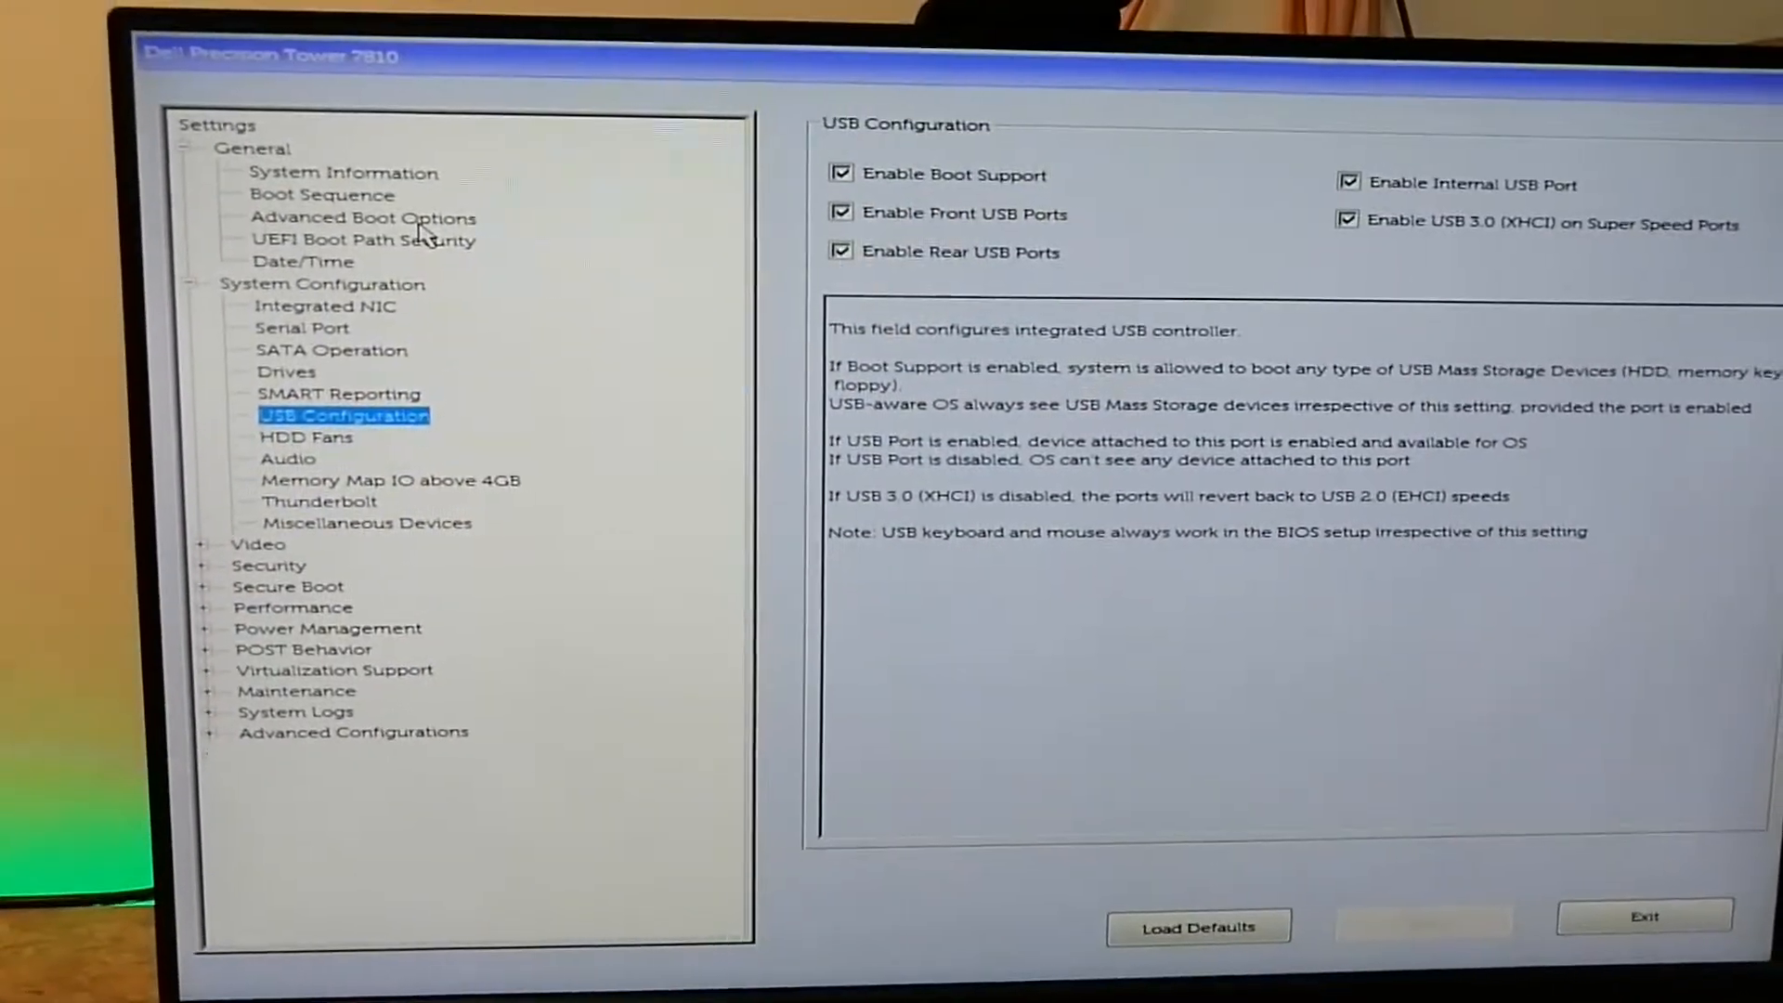
pyautogui.click(288, 458)
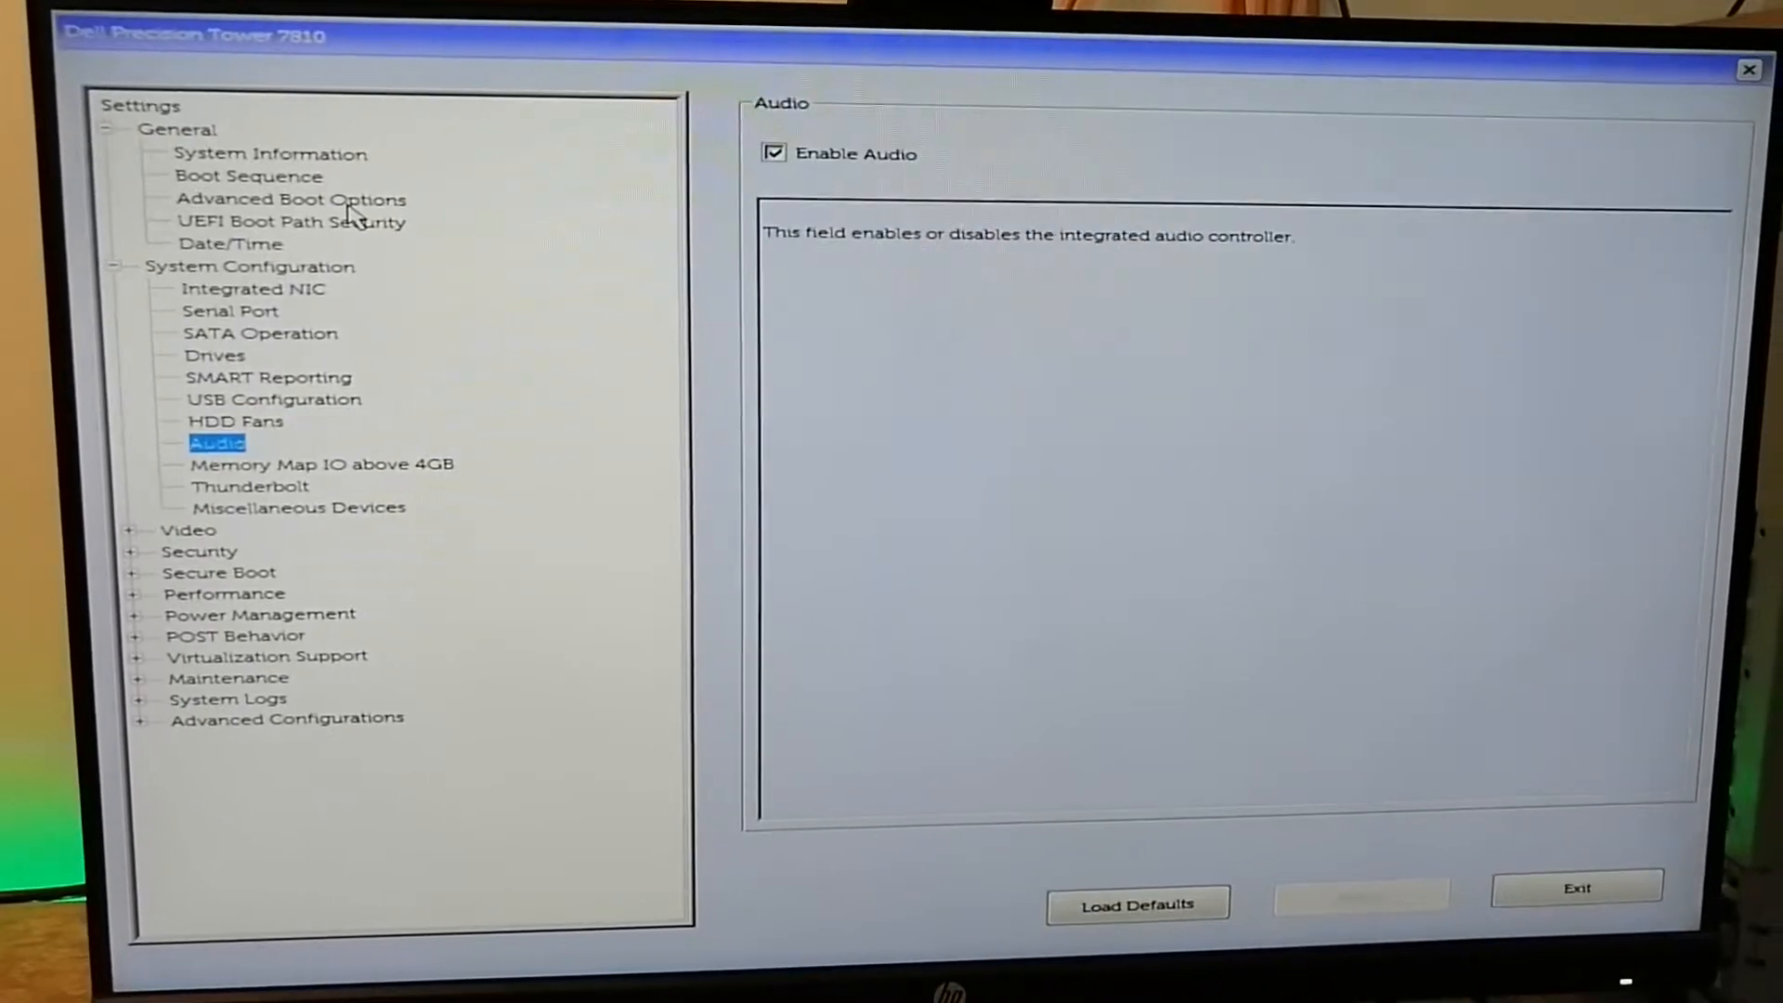
pyautogui.click(322, 464)
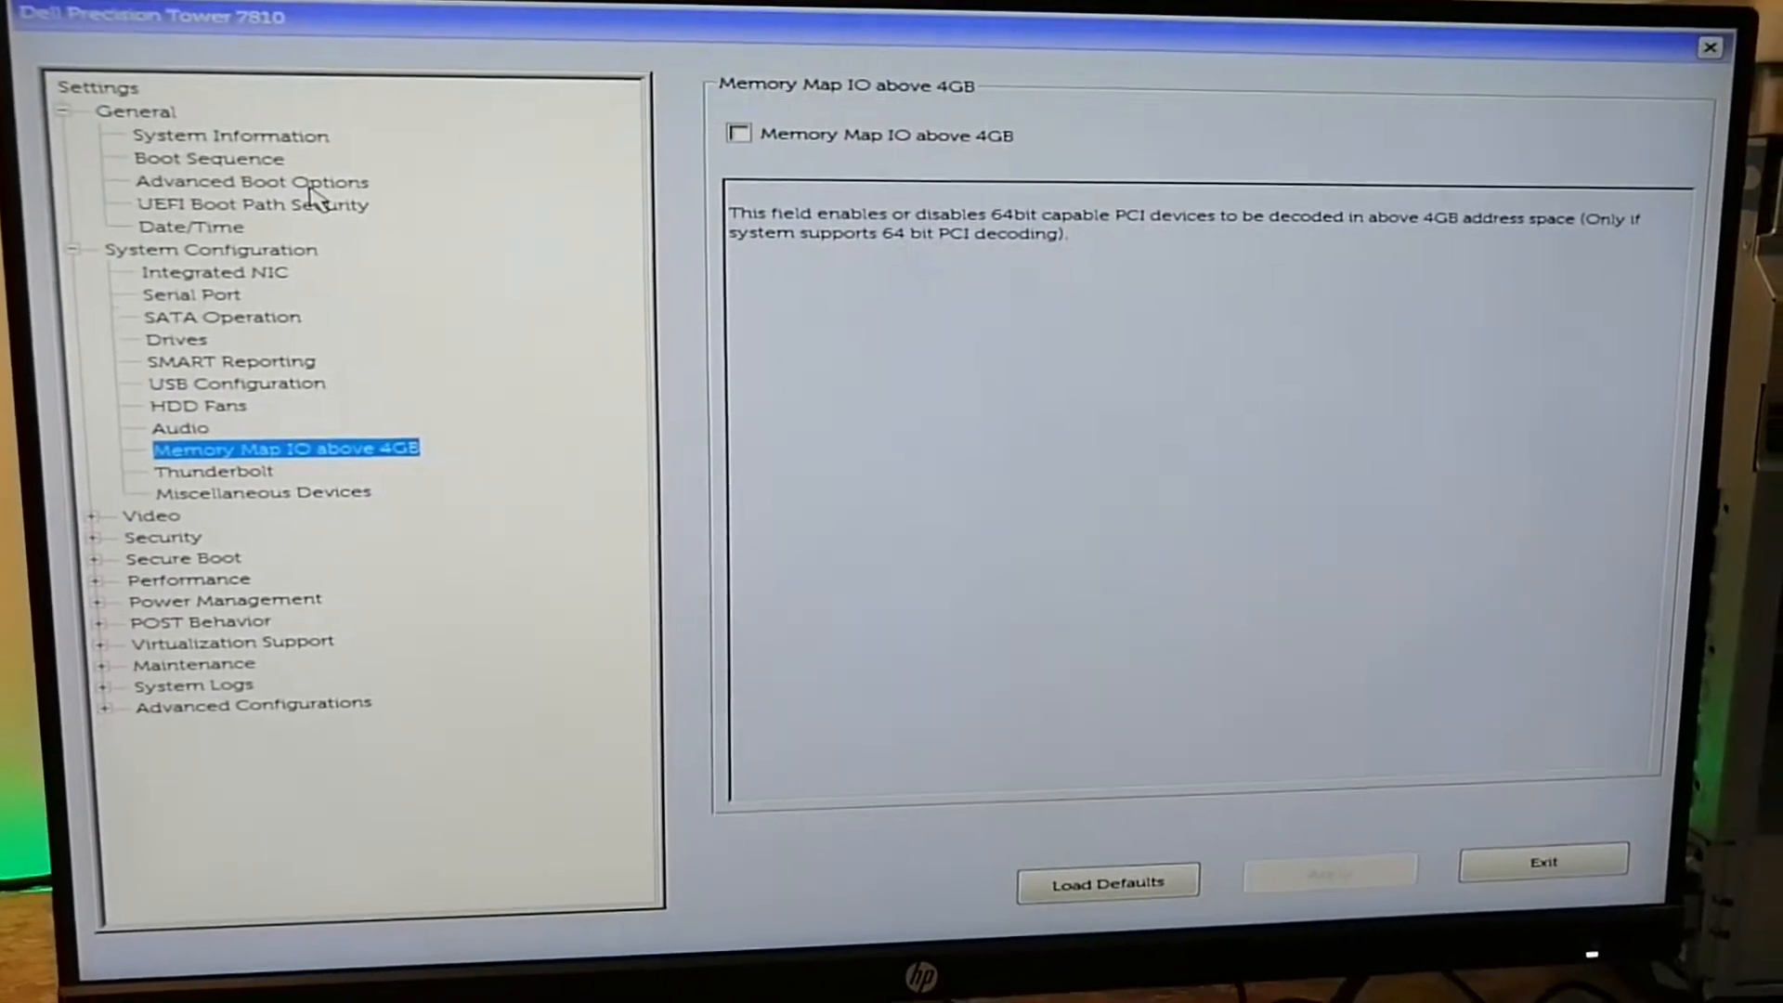
# Enable Thunderbolt support, then check Miscellaneous Devices and Primary Video Slot (Auto)
pyautogui.click(213, 471)
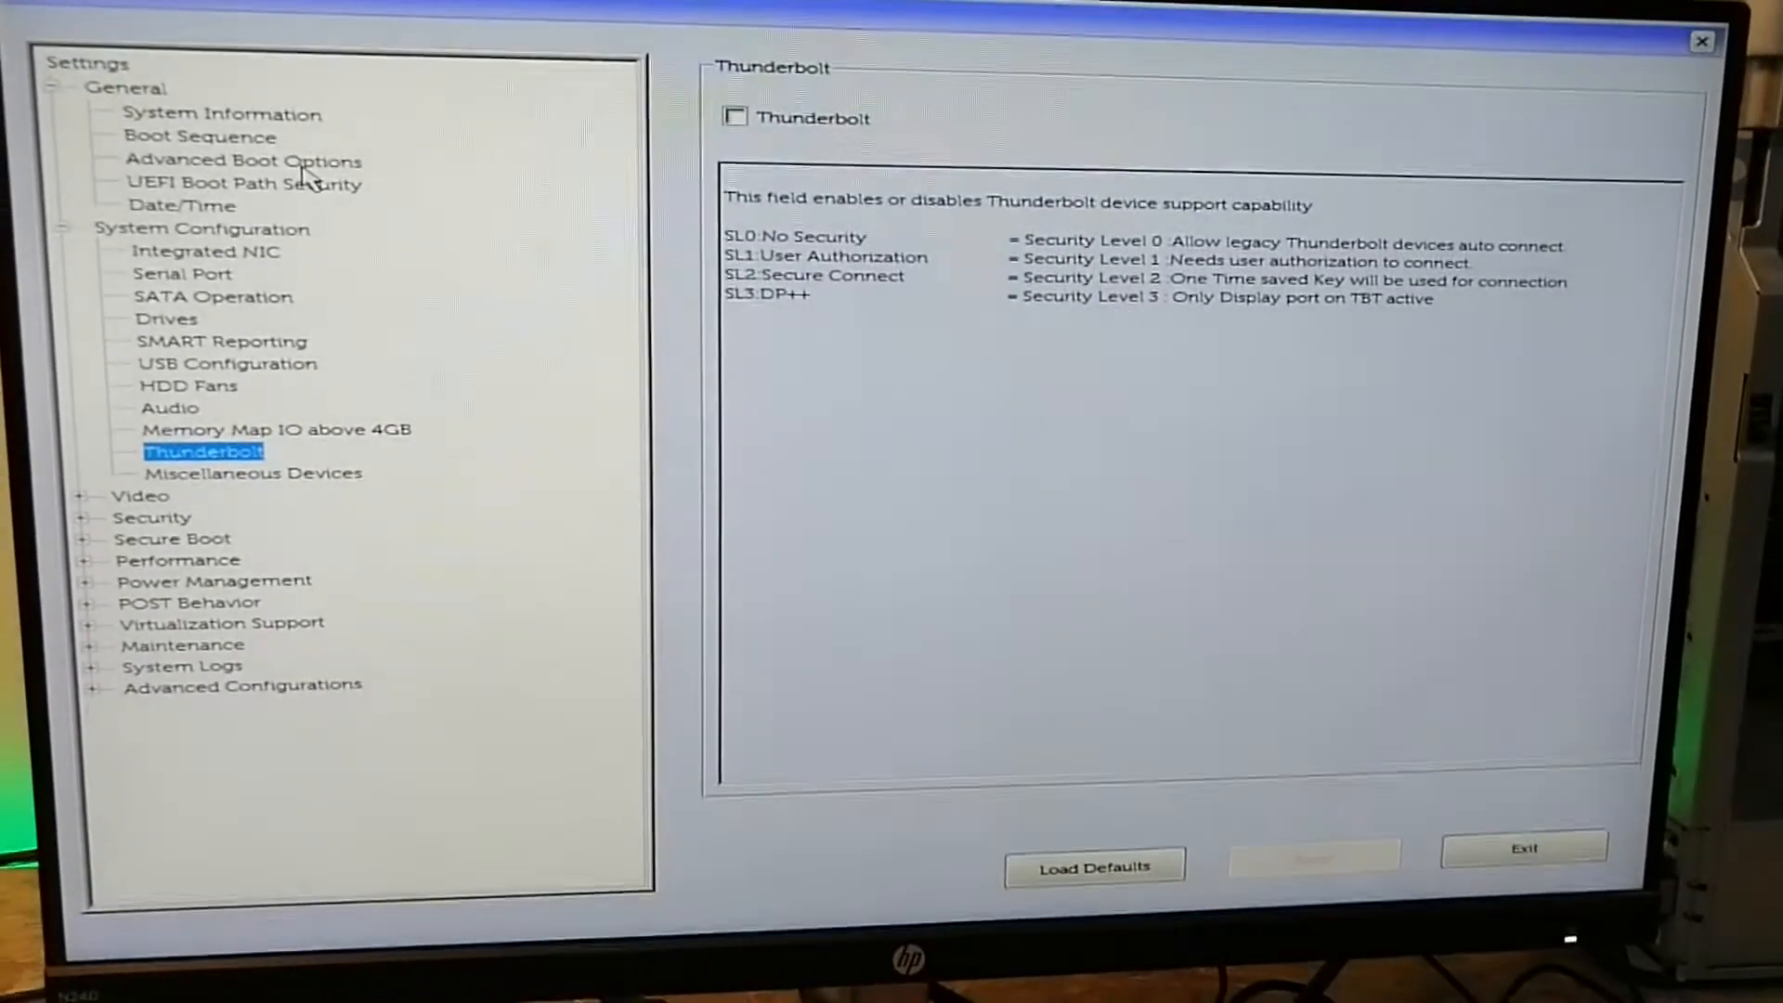
pyautogui.click(734, 117)
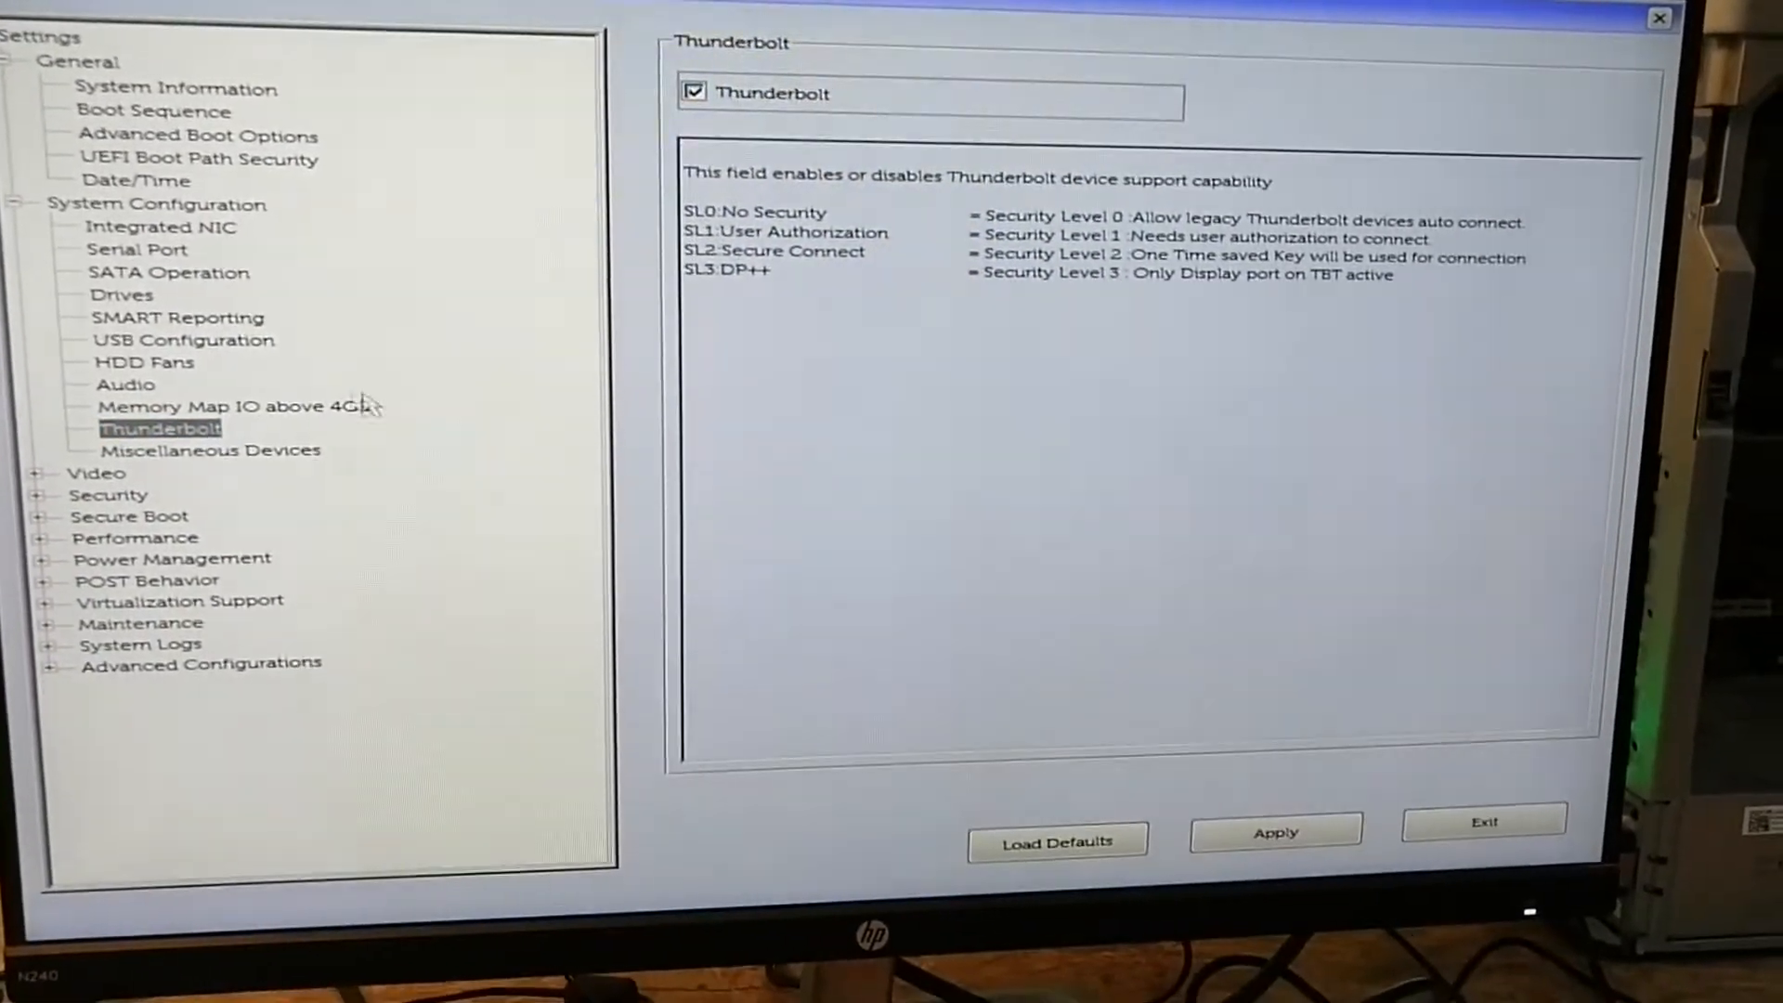
pyautogui.click(212, 457)
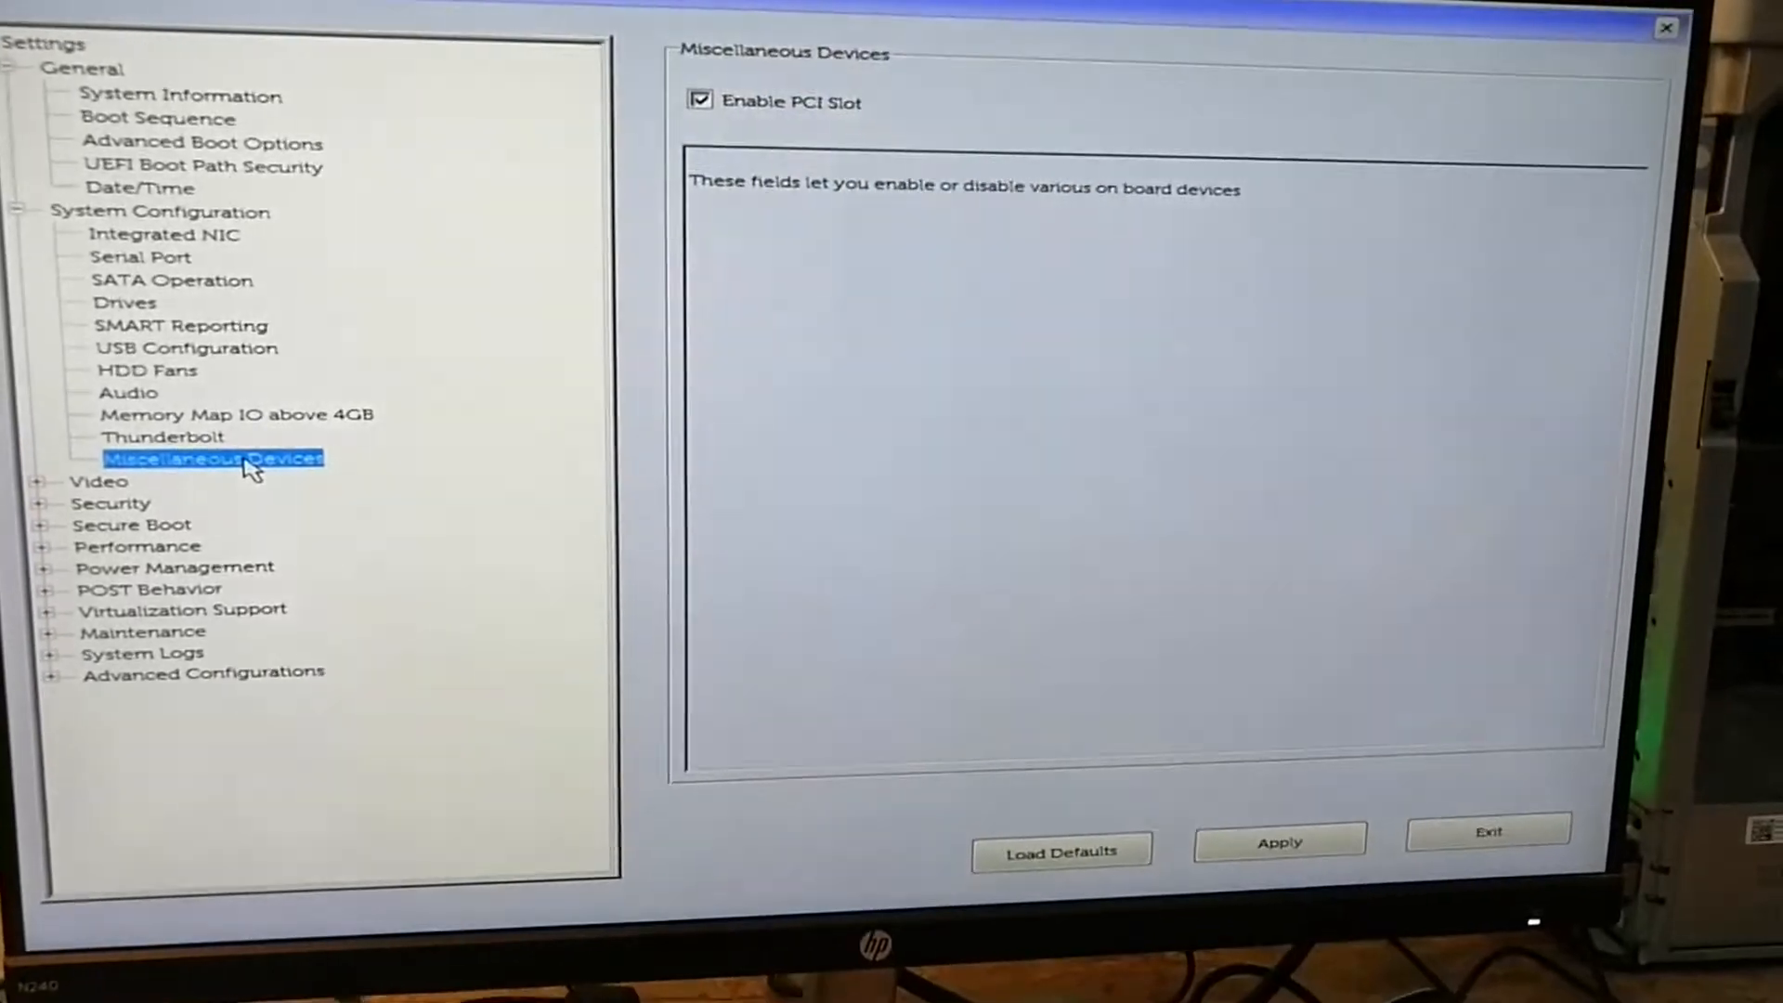
pyautogui.click(98, 480)
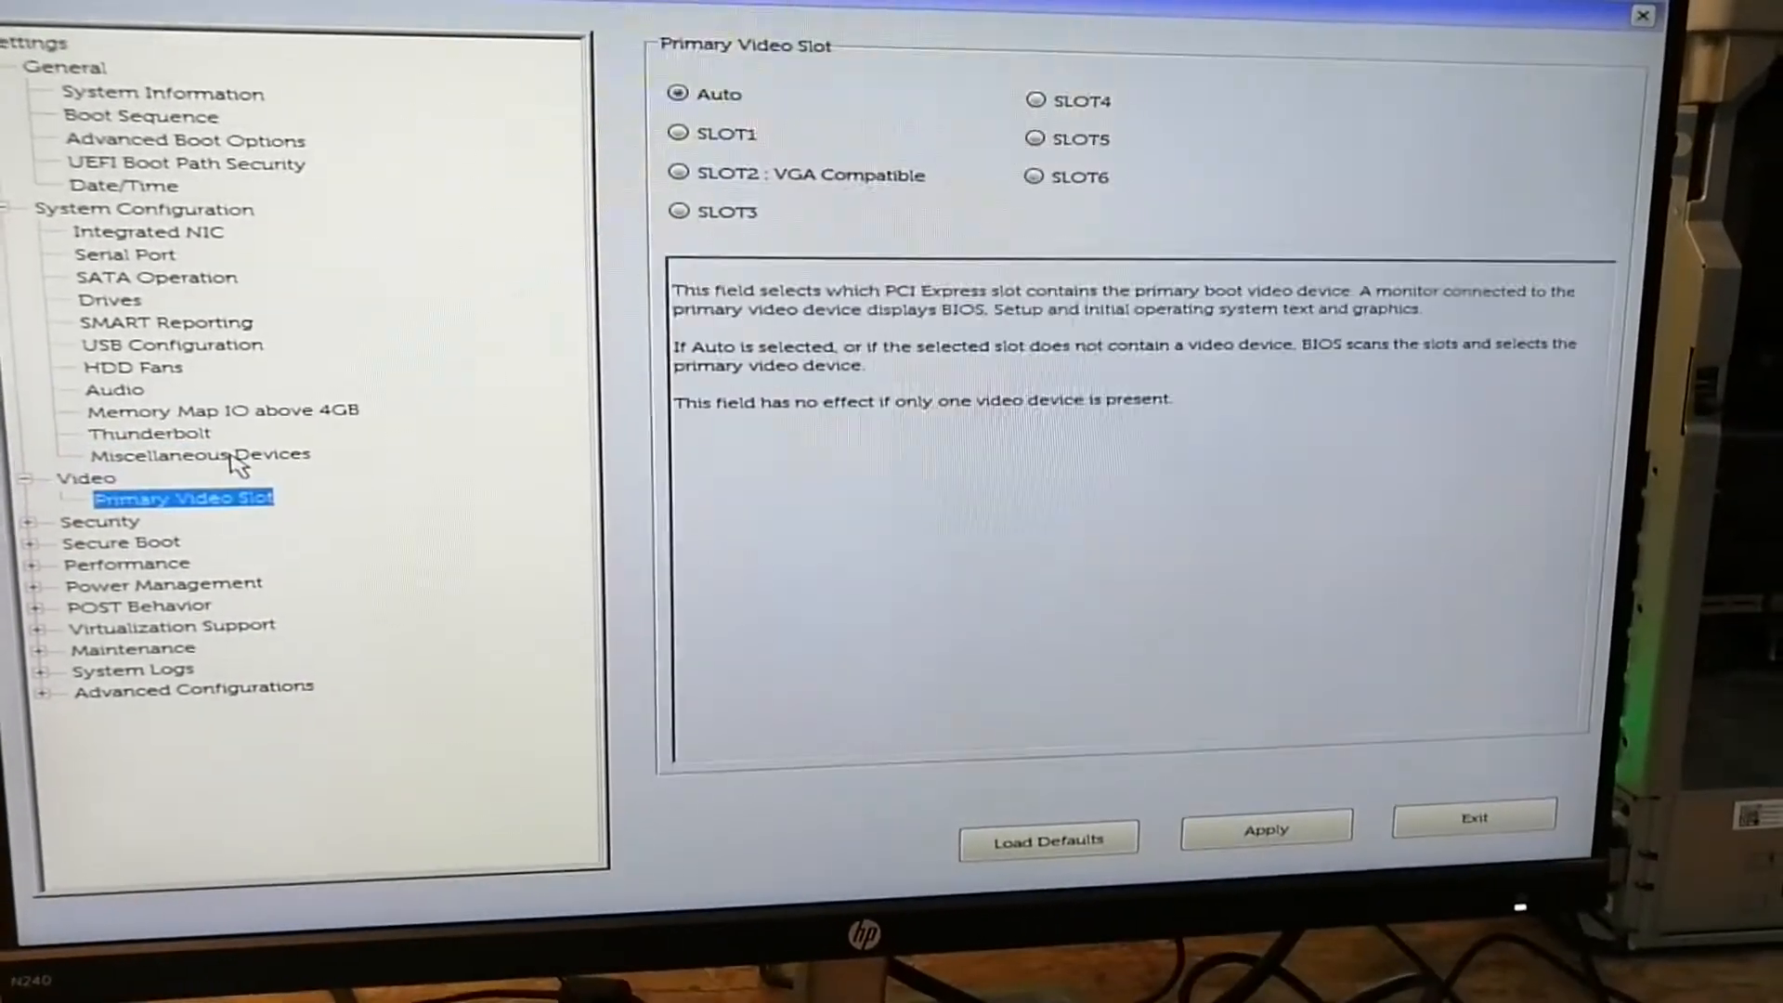
# Review Security pages: Admin Password, Computrace and Chassis Intrusion, reaching POST Behavior
pyautogui.click(100, 521)
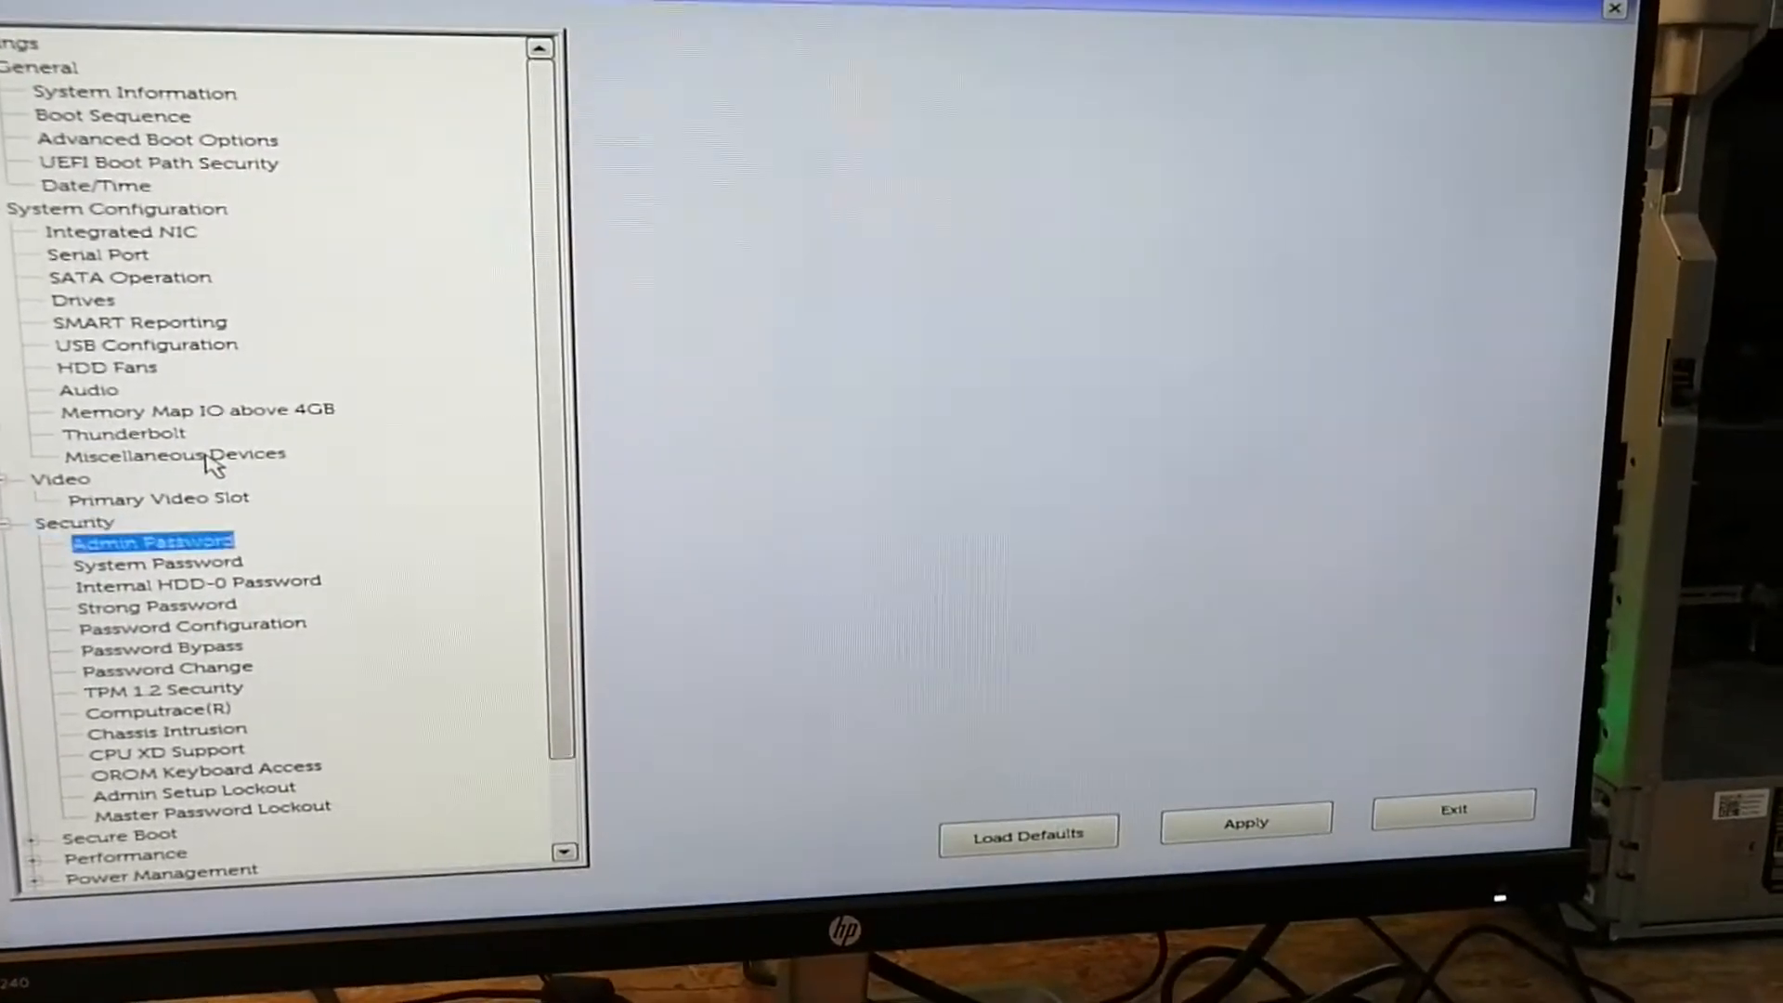
pyautogui.click(149, 710)
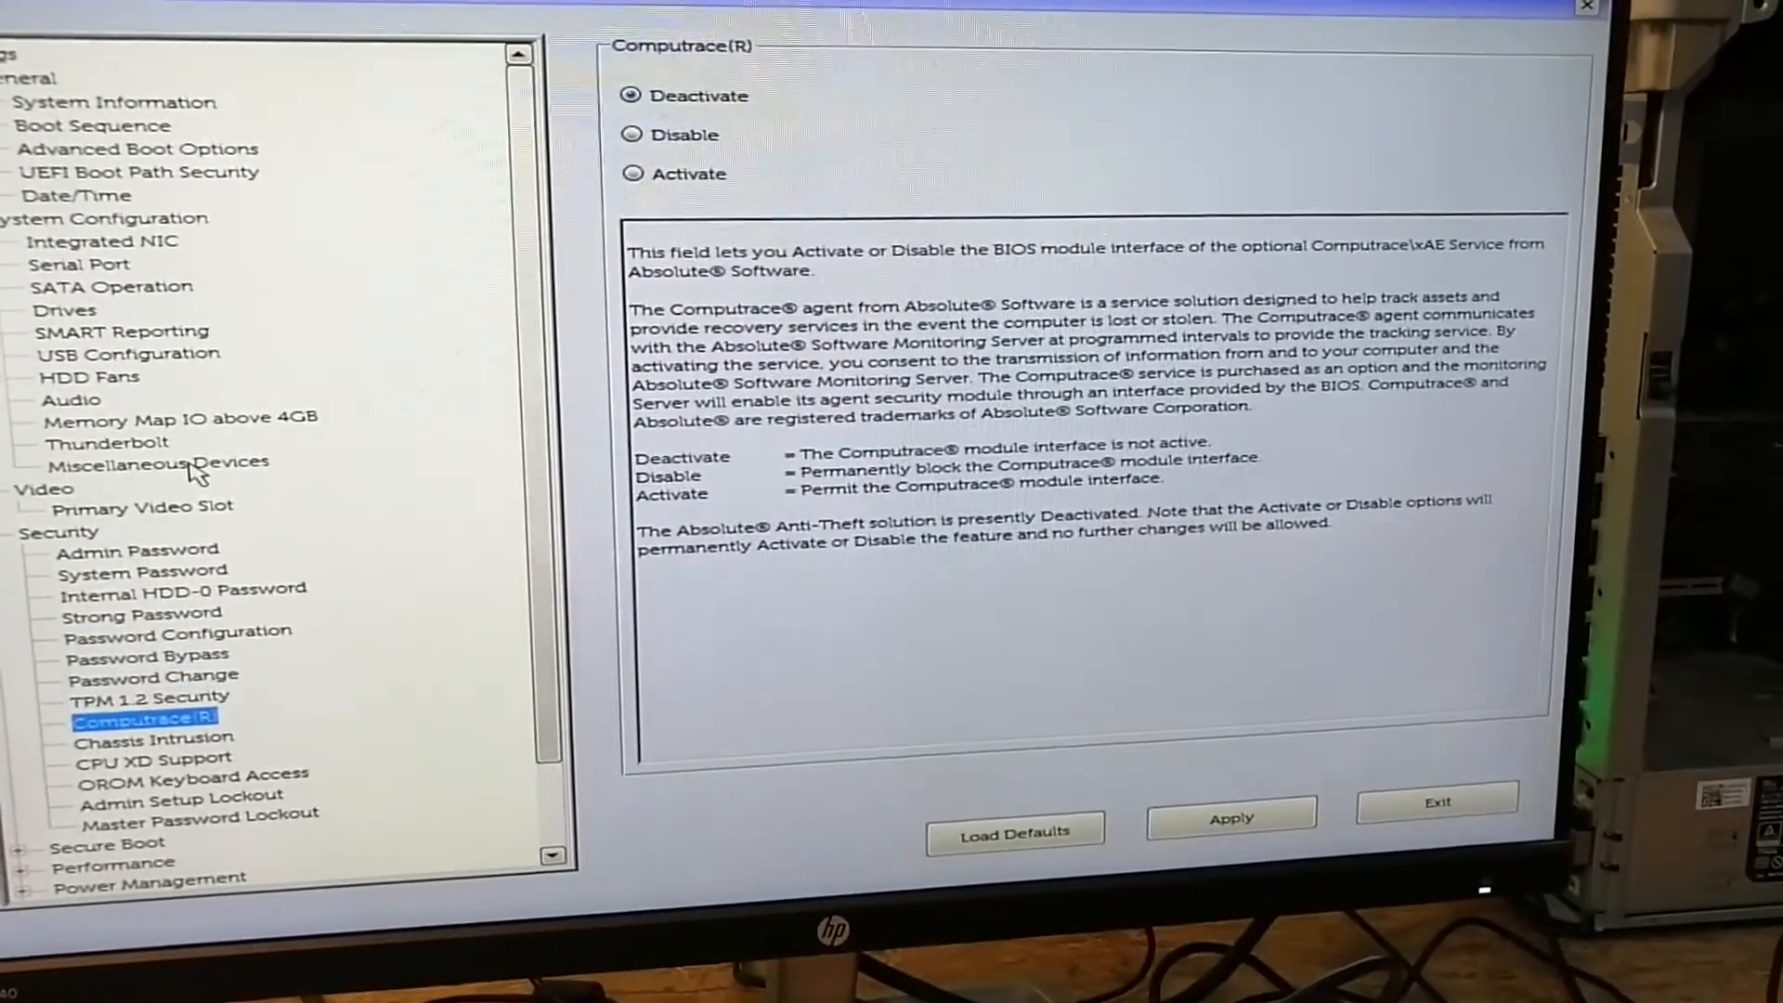
pyautogui.click(153, 737)
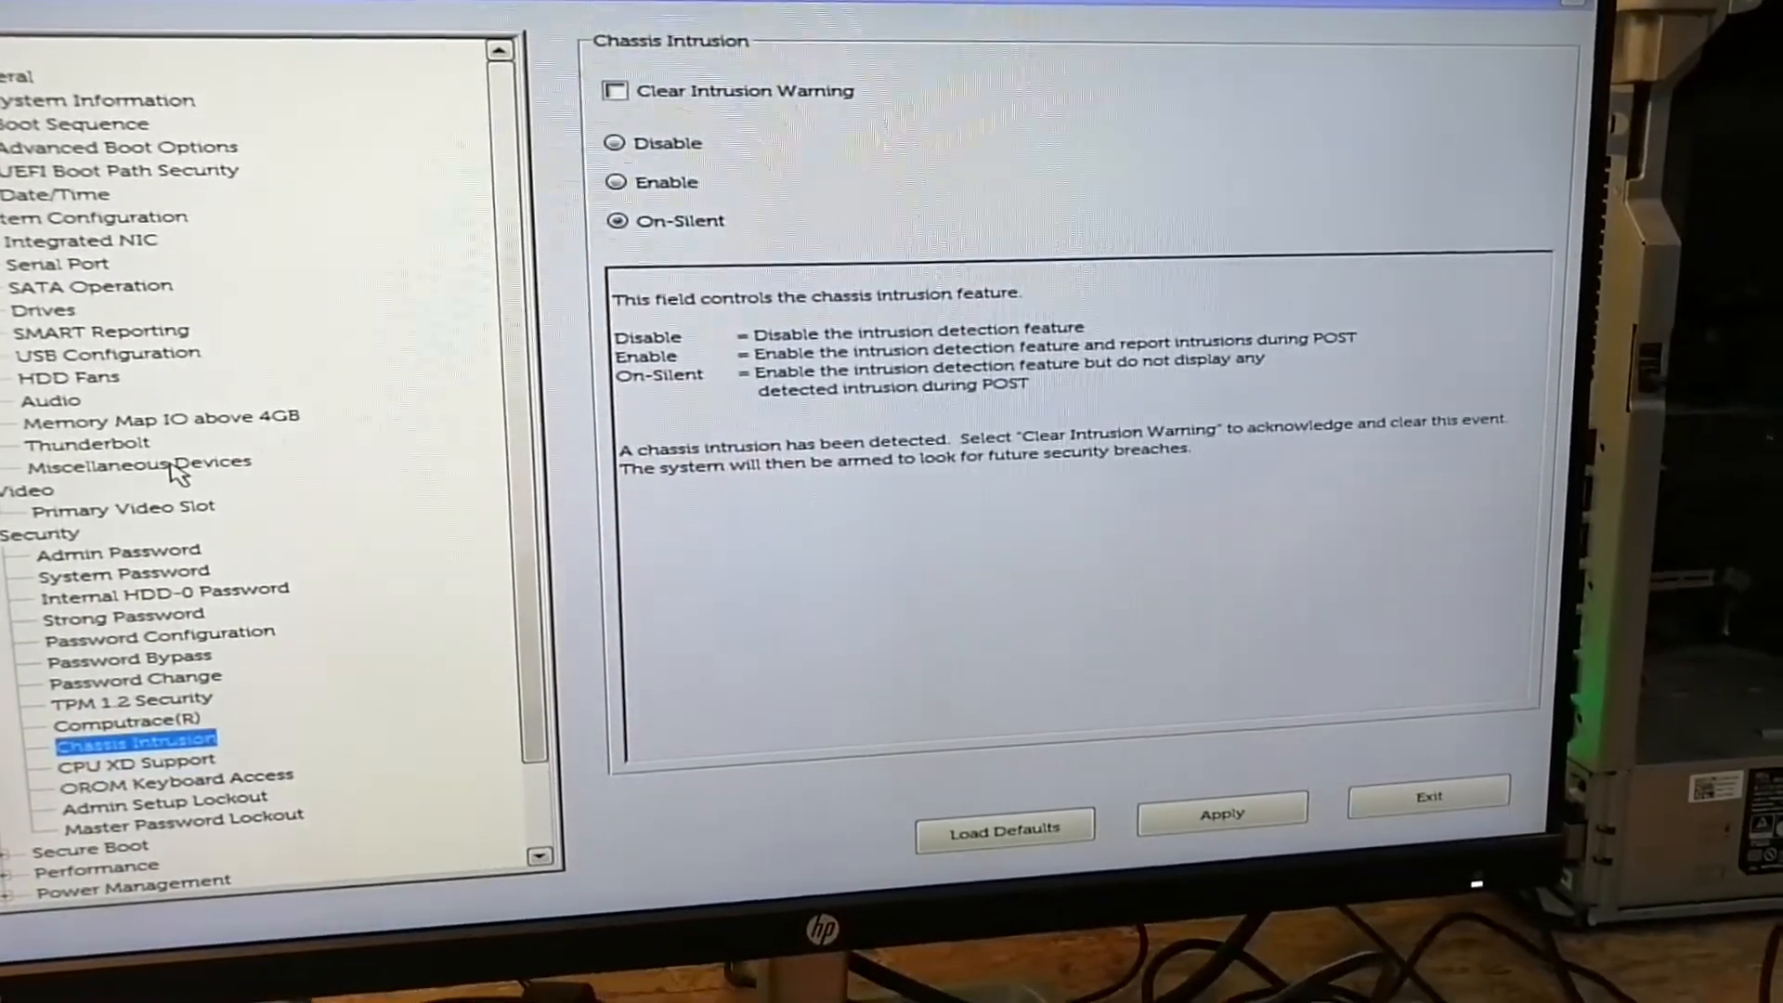
pyautogui.click(163, 799)
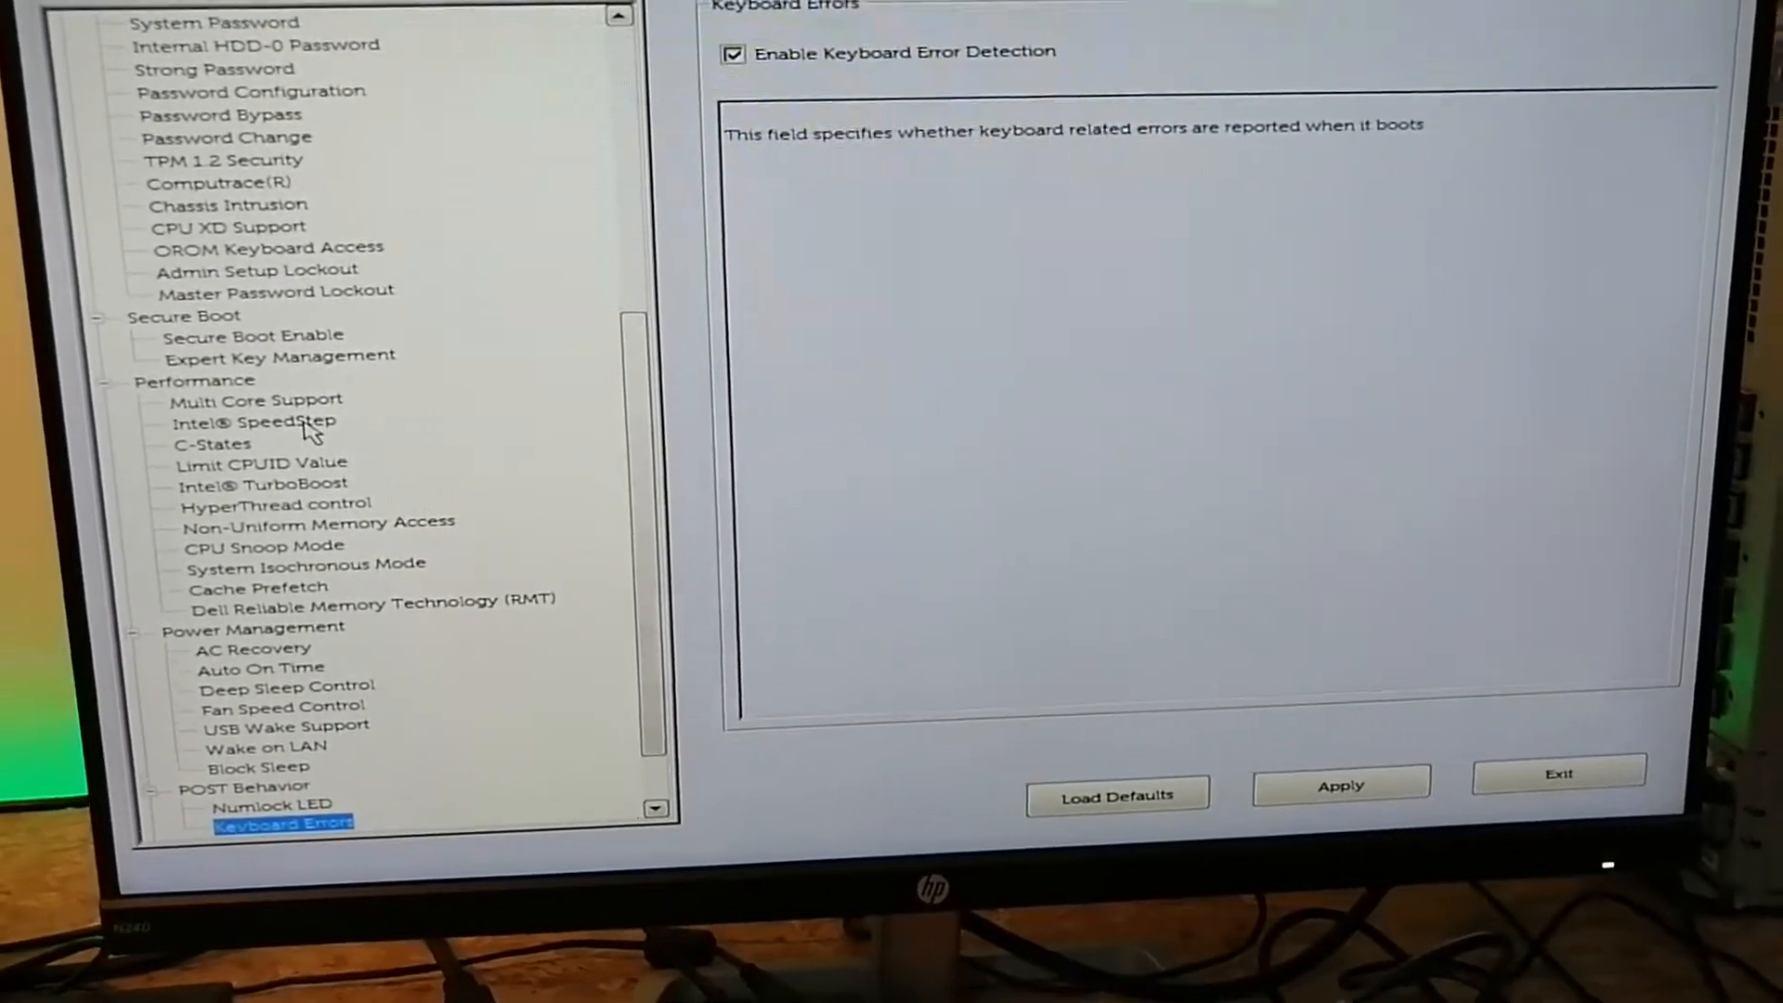
# Untick Enable Keyboard Error Detection under POST Behavior > Keyboard Errors
pyautogui.click(733, 53)
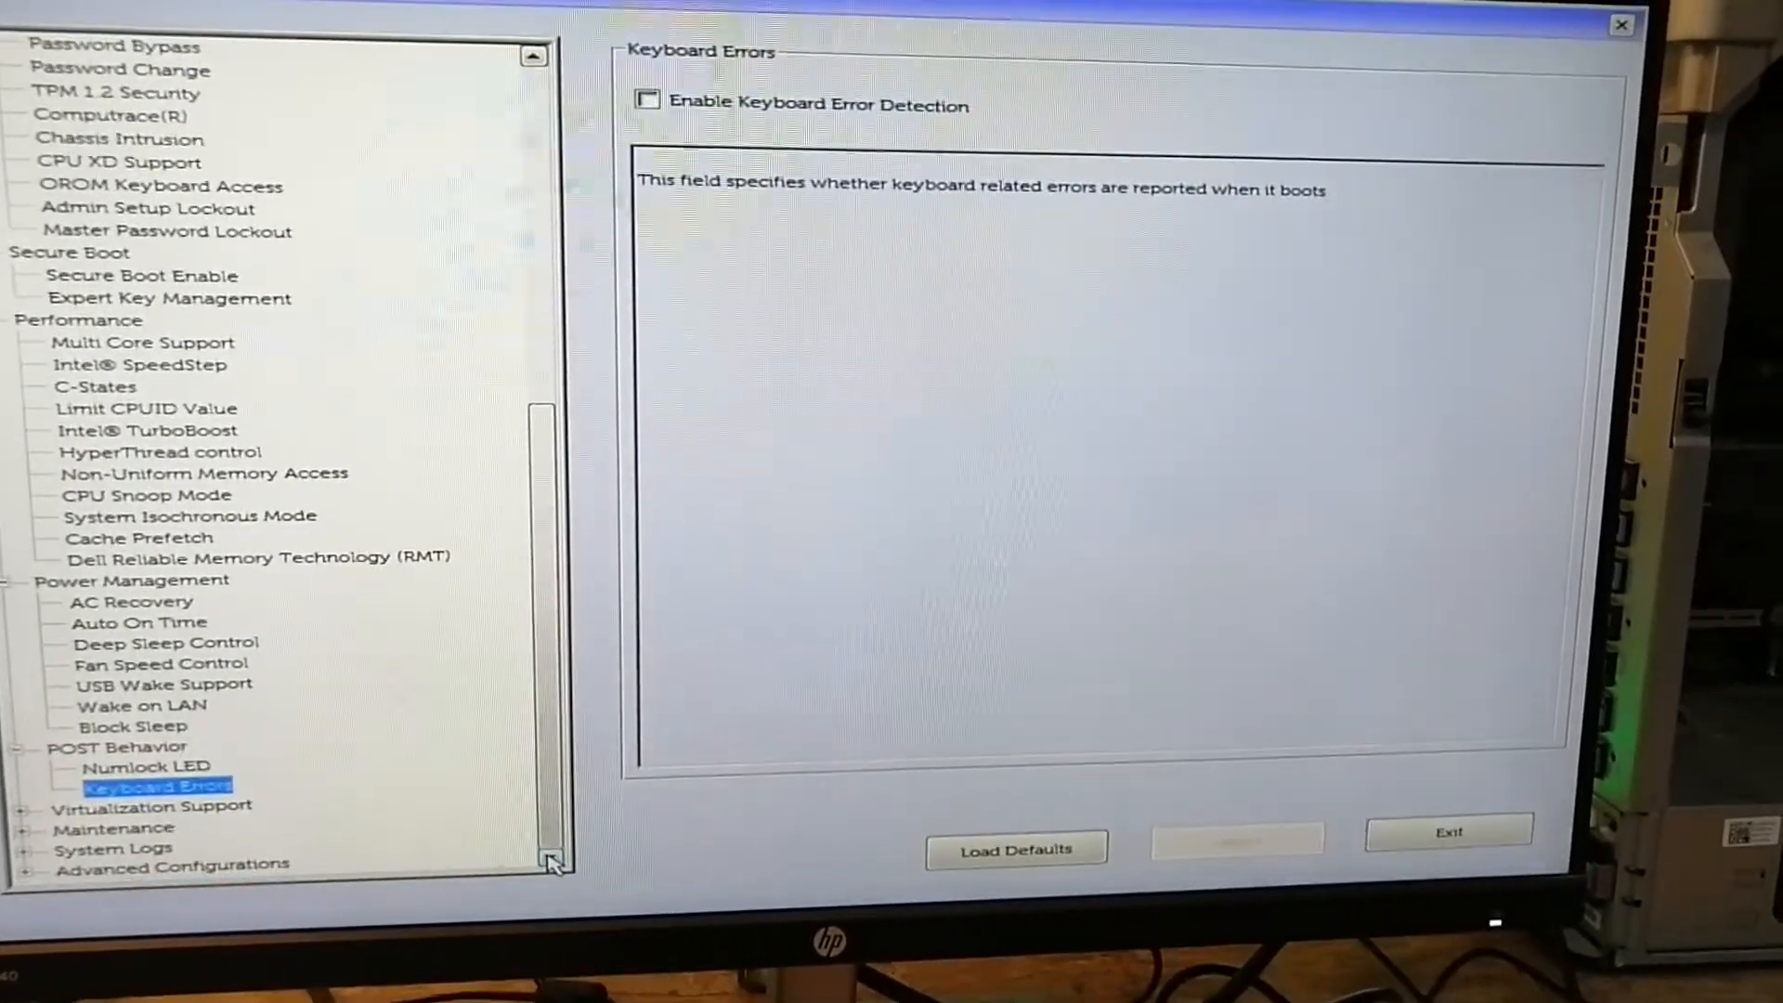
# Expand Virtualization Support to list Virtualization, VT for Direct I/O and Trusted Execution
pyautogui.click(148, 801)
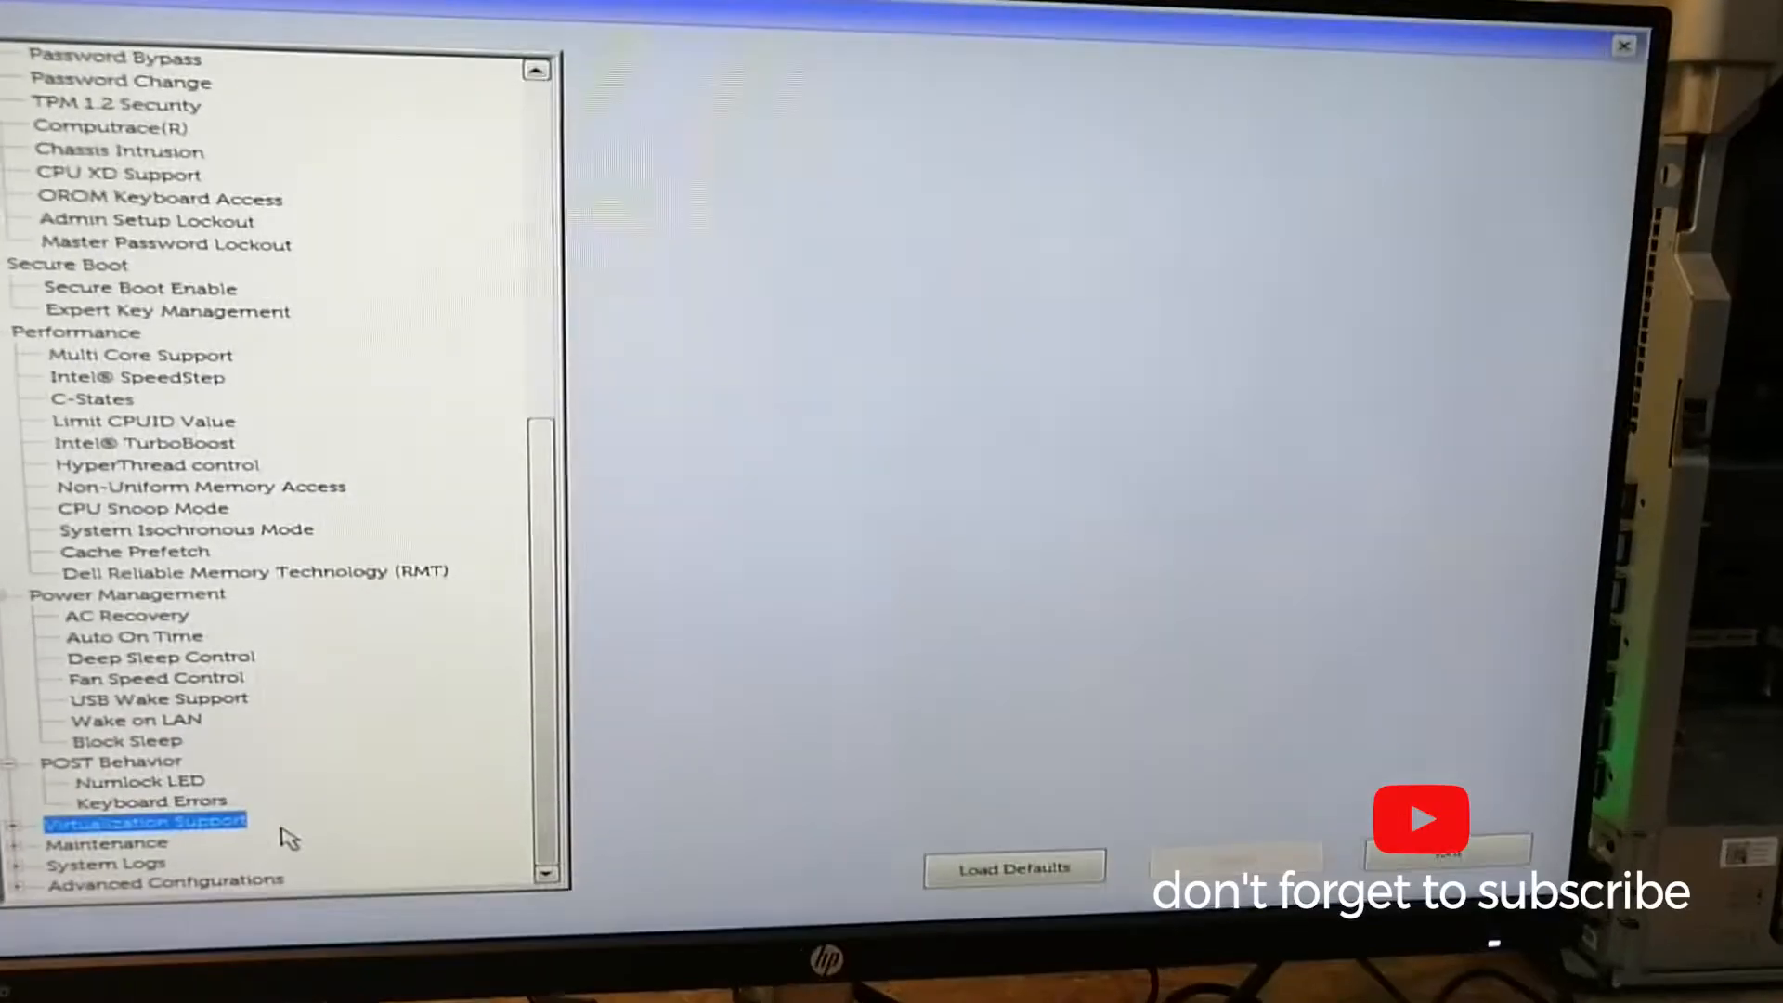
pyautogui.click(146, 821)
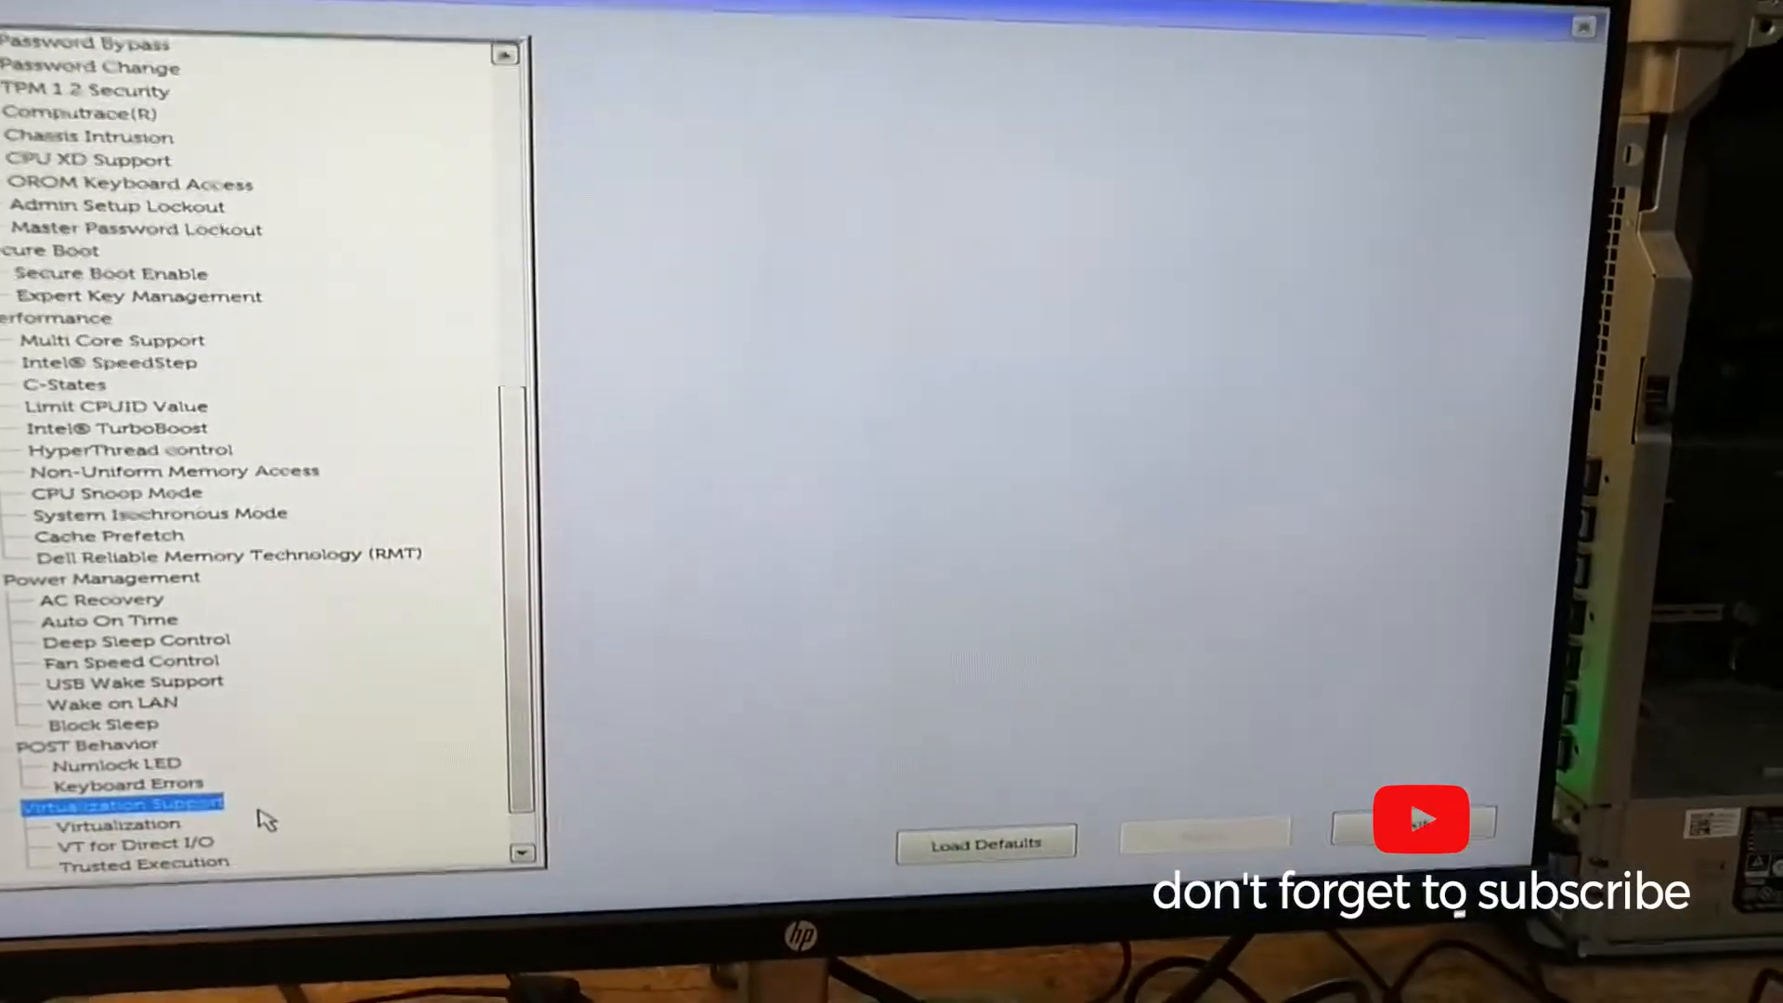